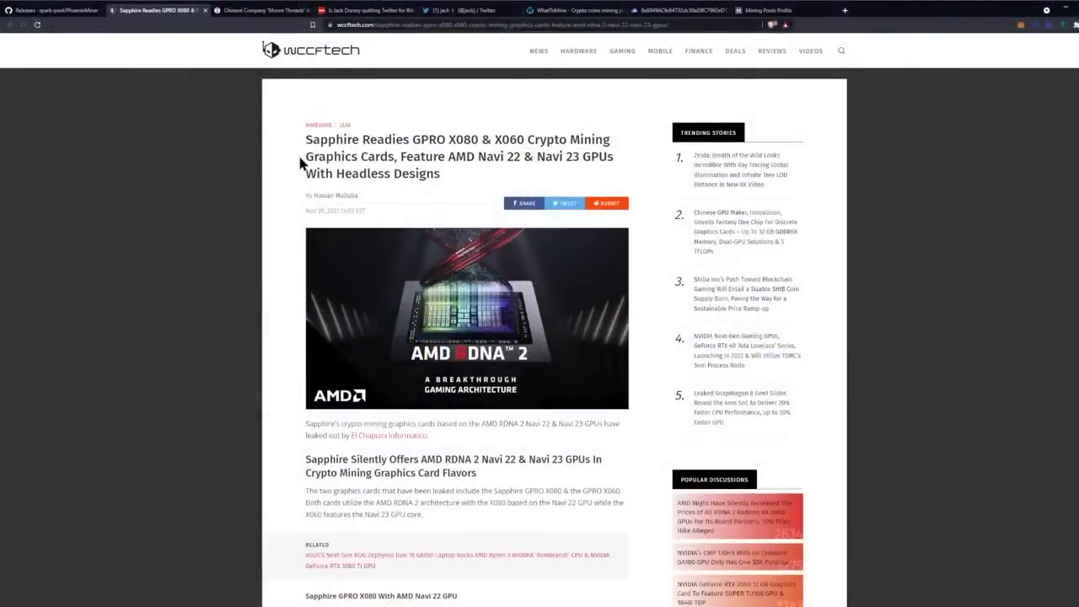
mouse_move(387, 159)
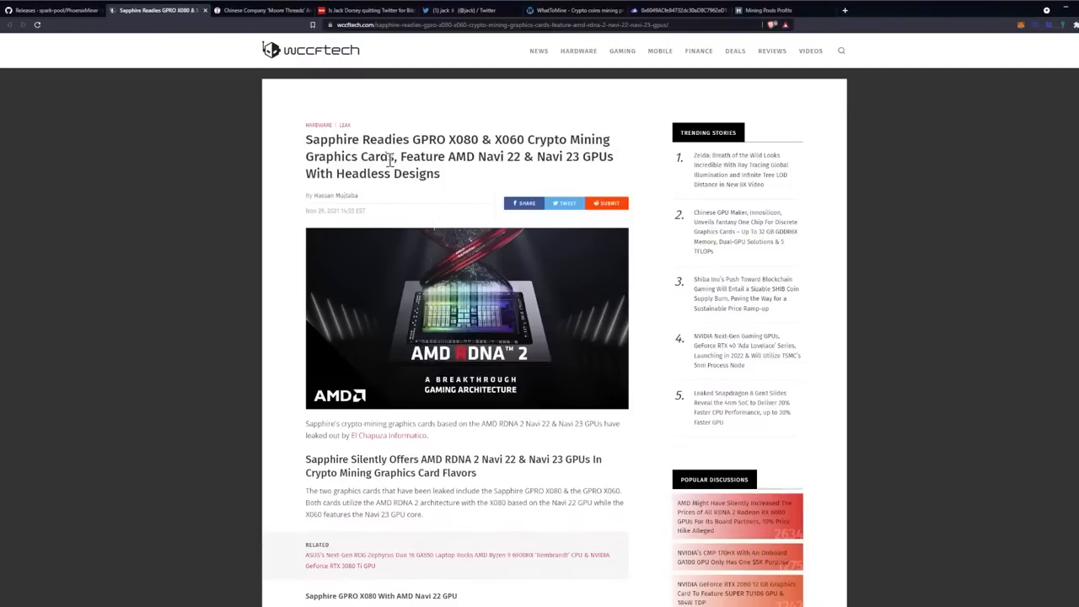
mouse_move(418, 153)
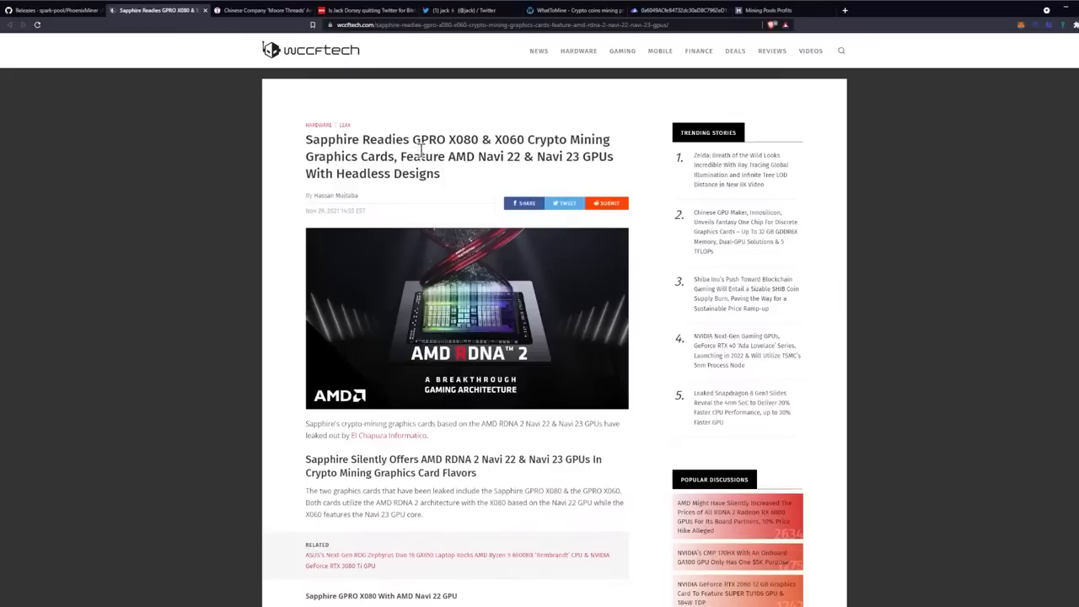
mouse_move(462, 177)
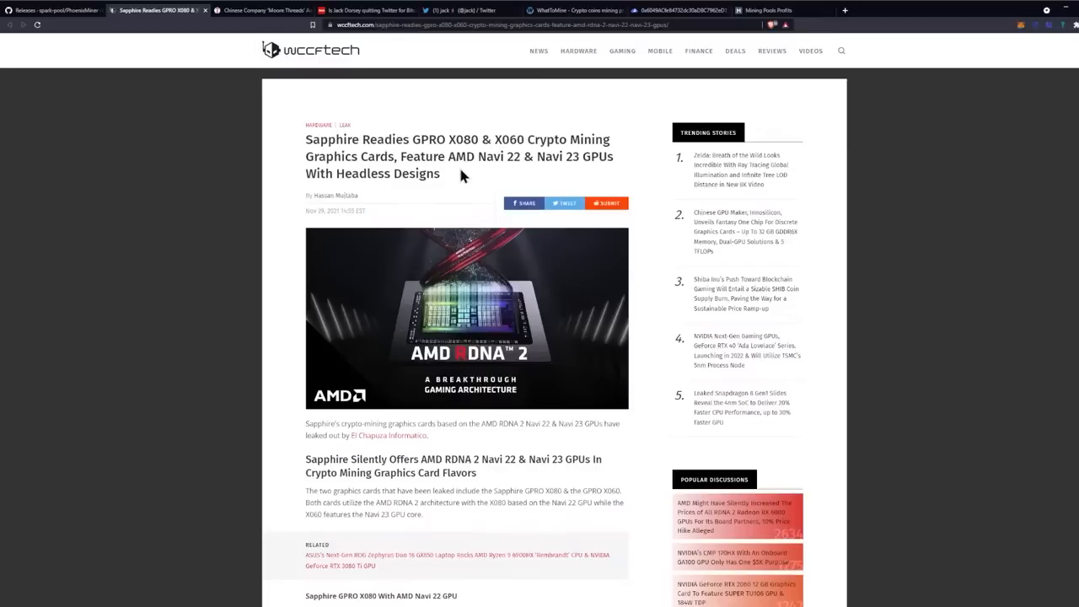
mouse_move(482, 177)
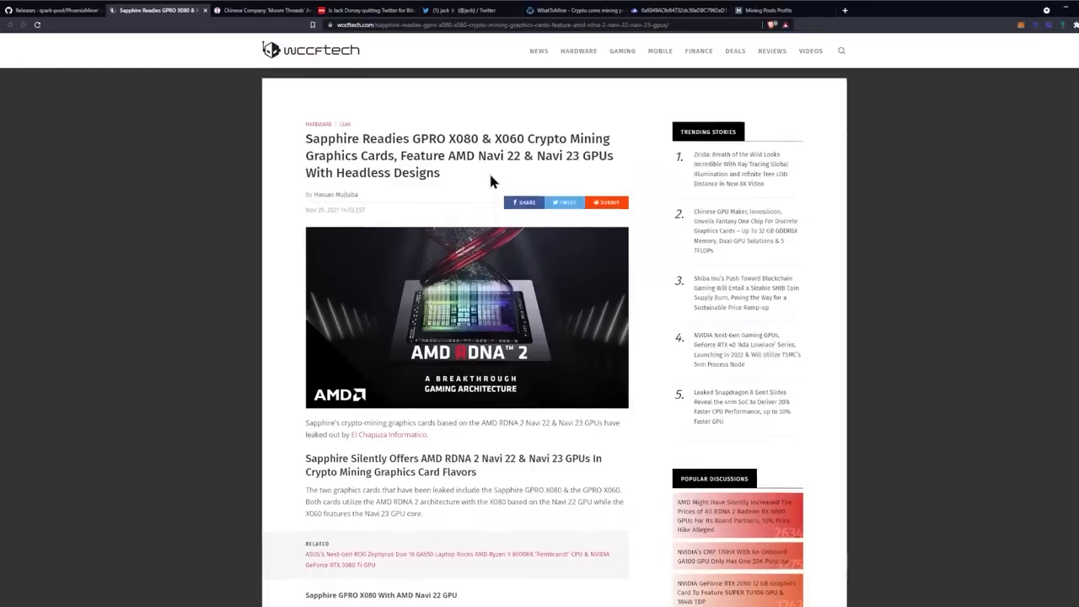
Scroll the wccftech article down to the 'Sapphire Silently Offers AMD RDNA 2' section and the GPRO X080 spec sheet
scroll(down, 3)
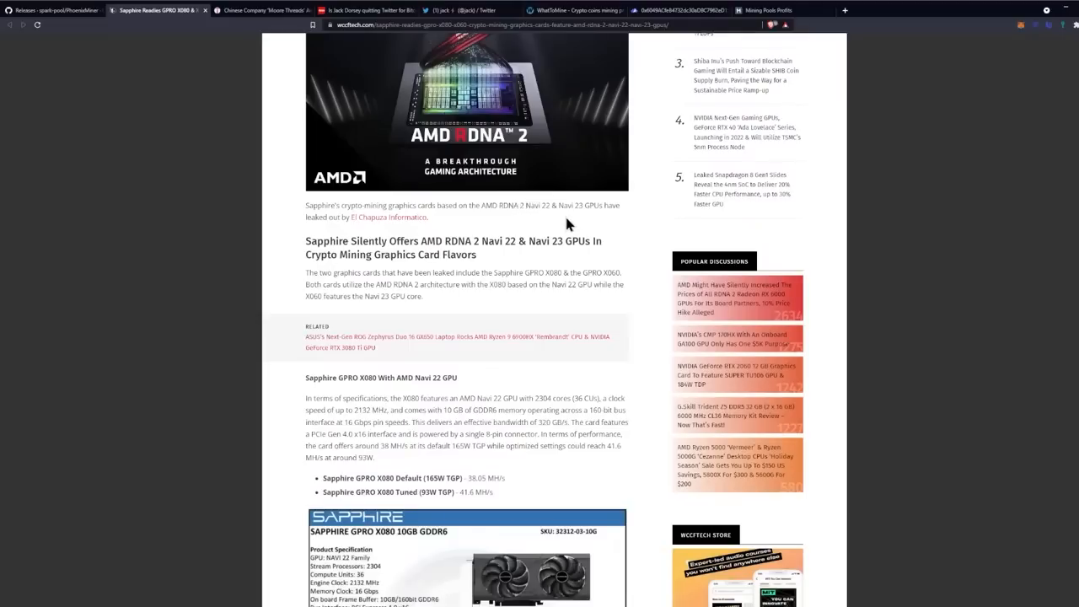
mouse_move(540, 221)
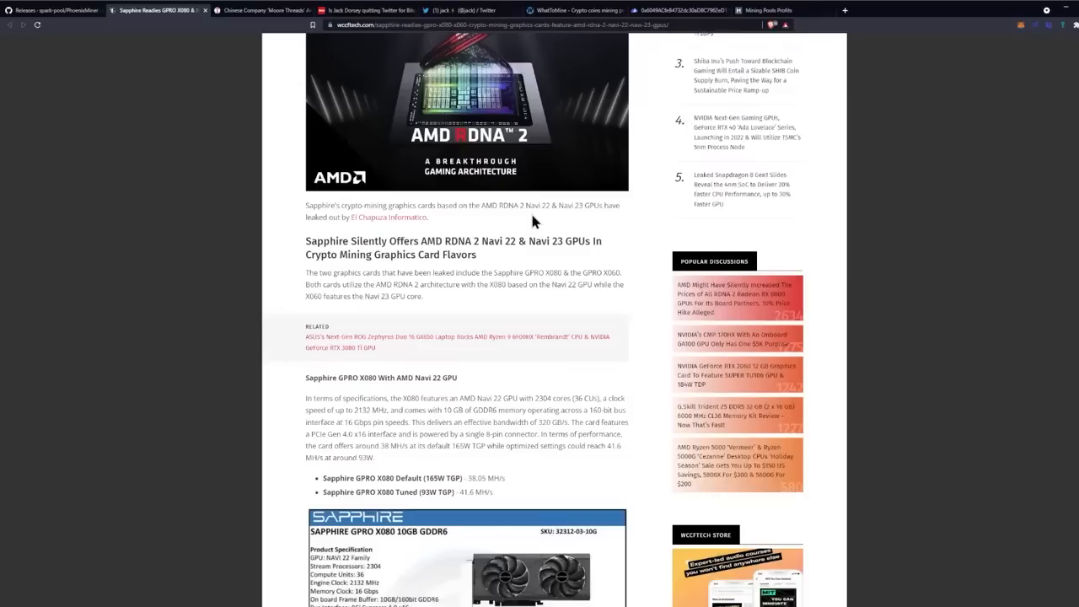
scroll(down, 3)
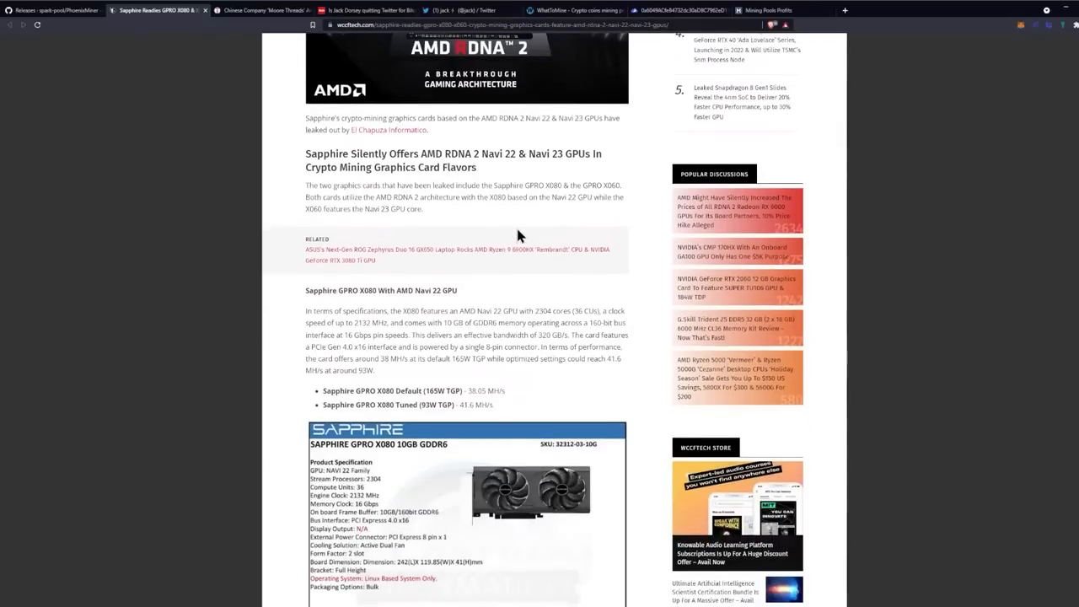
mouse_move(512, 224)
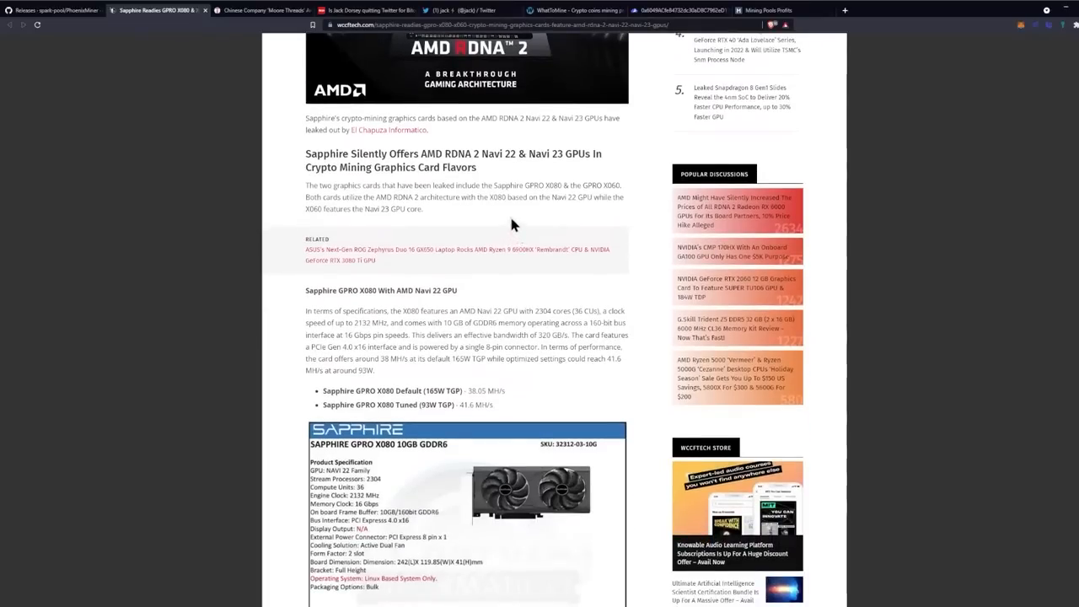
mouse_move(465, 209)
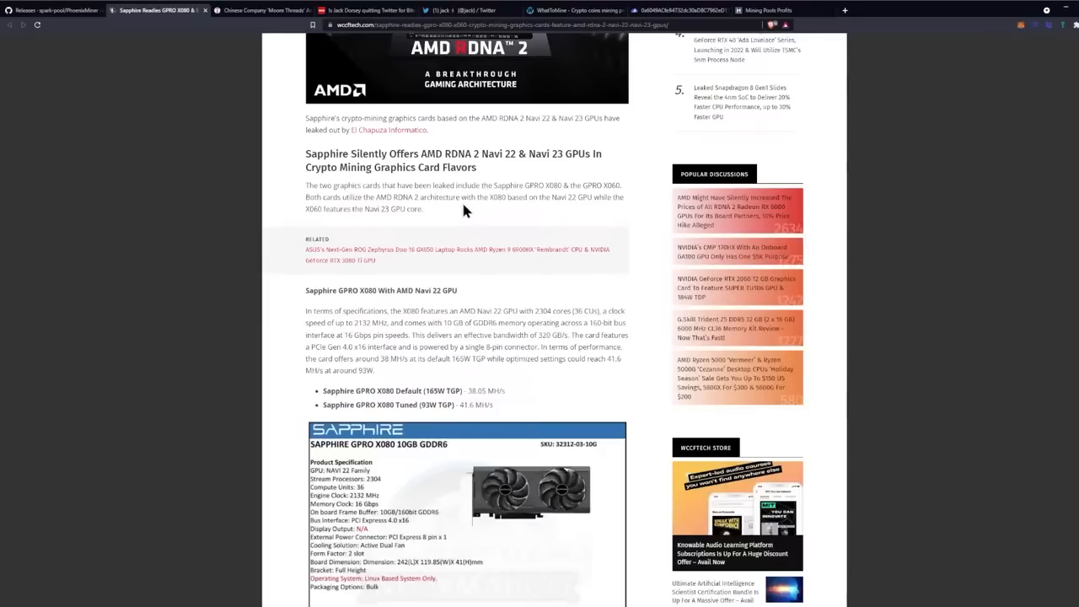
mouse_move(499, 158)
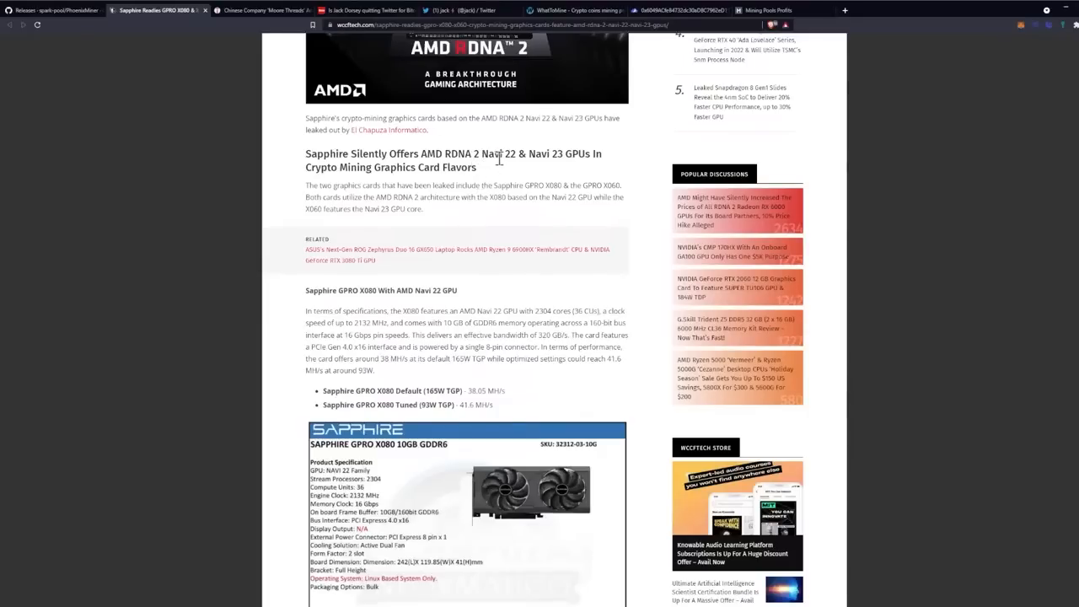
mouse_move(497, 179)
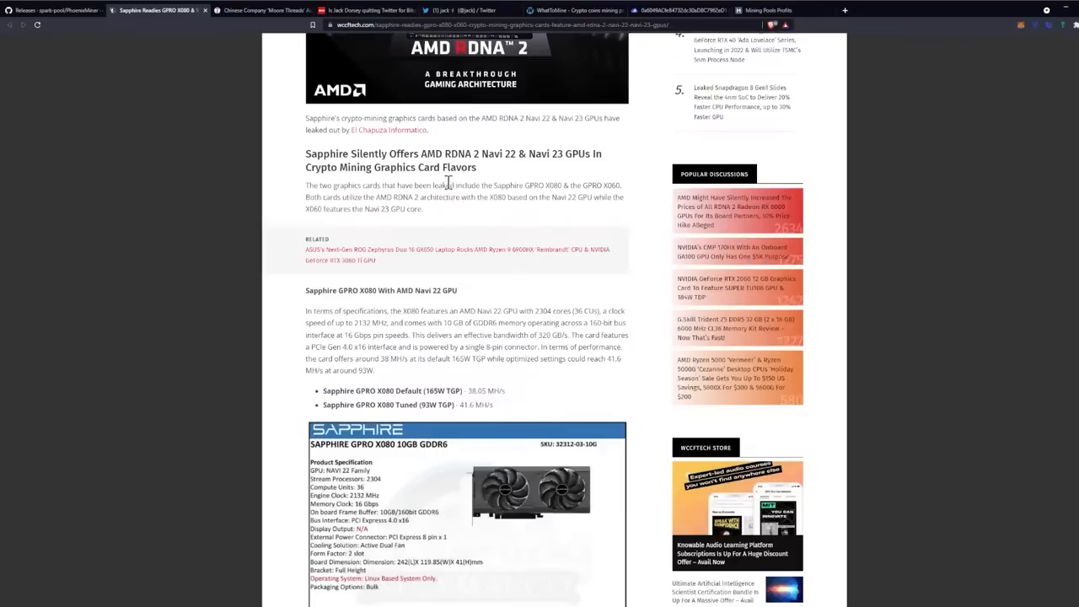
mouse_move(459, 199)
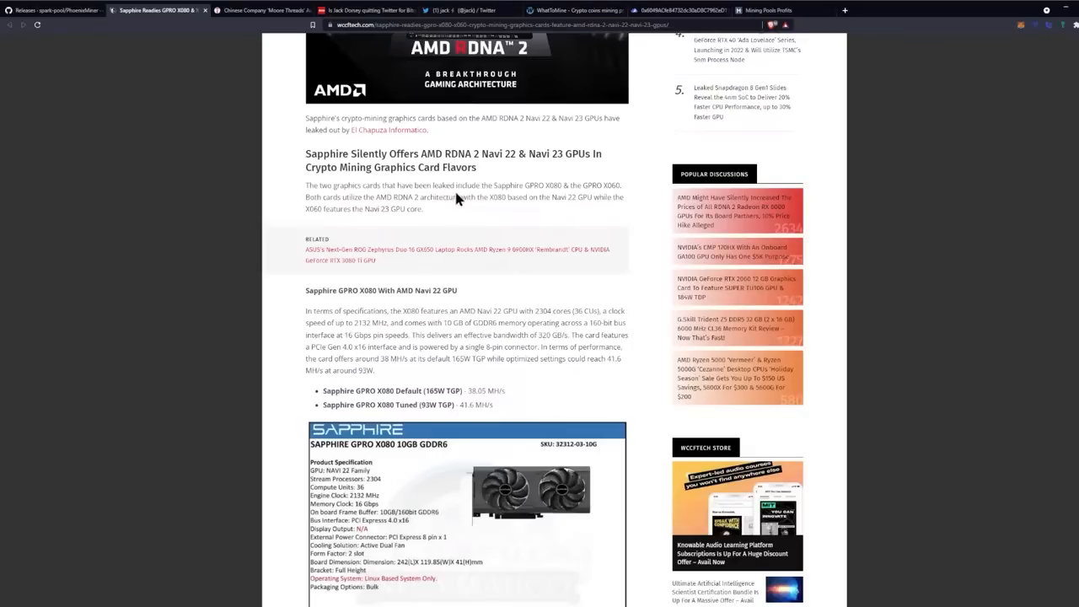
mouse_move(566, 187)
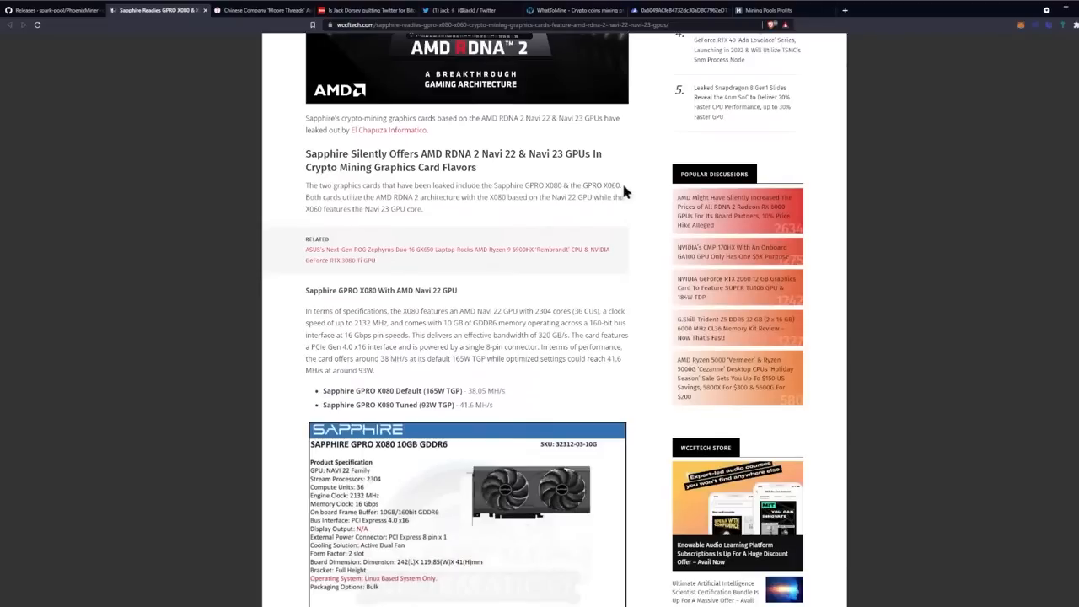
mouse_move(430, 212)
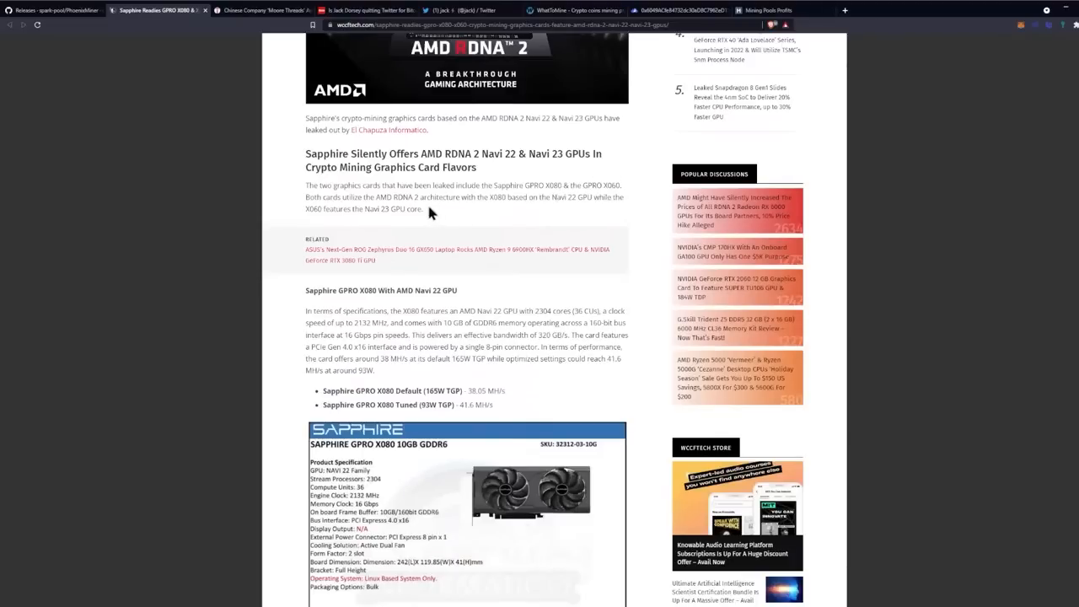
mouse_move(414, 211)
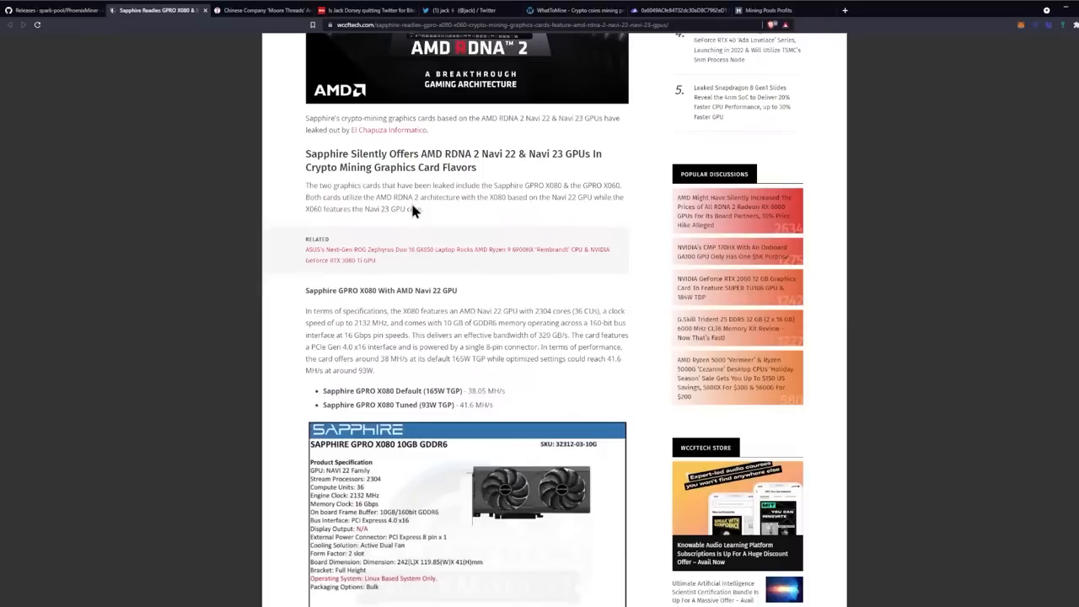
mouse_move(479, 212)
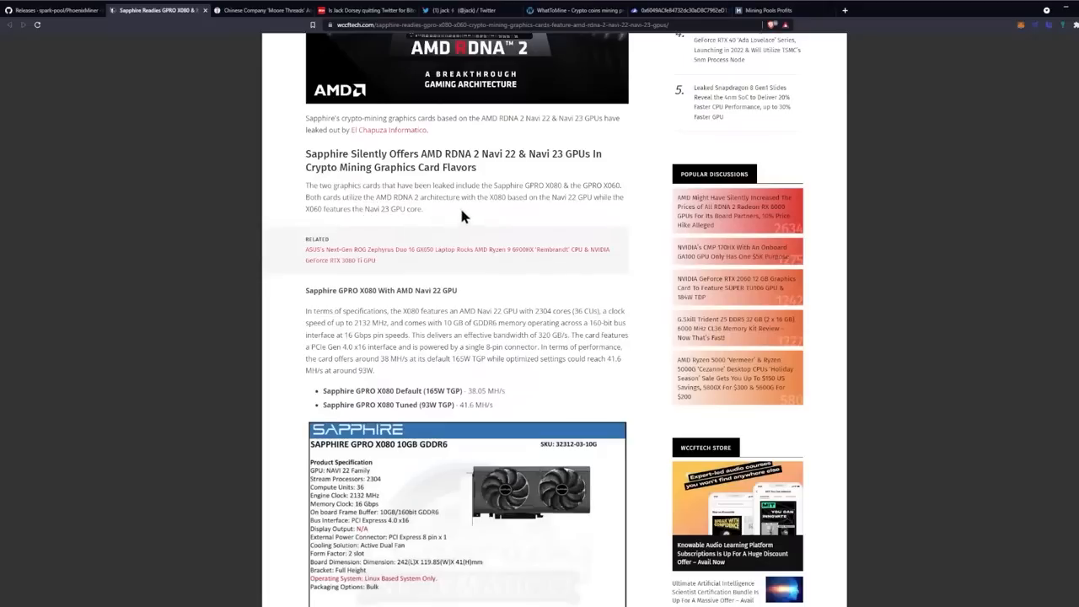
Scroll down to the full GPRO X080 Navi 22 specification sheet and the start of the GPRO X060 section
scroll(down, 3)
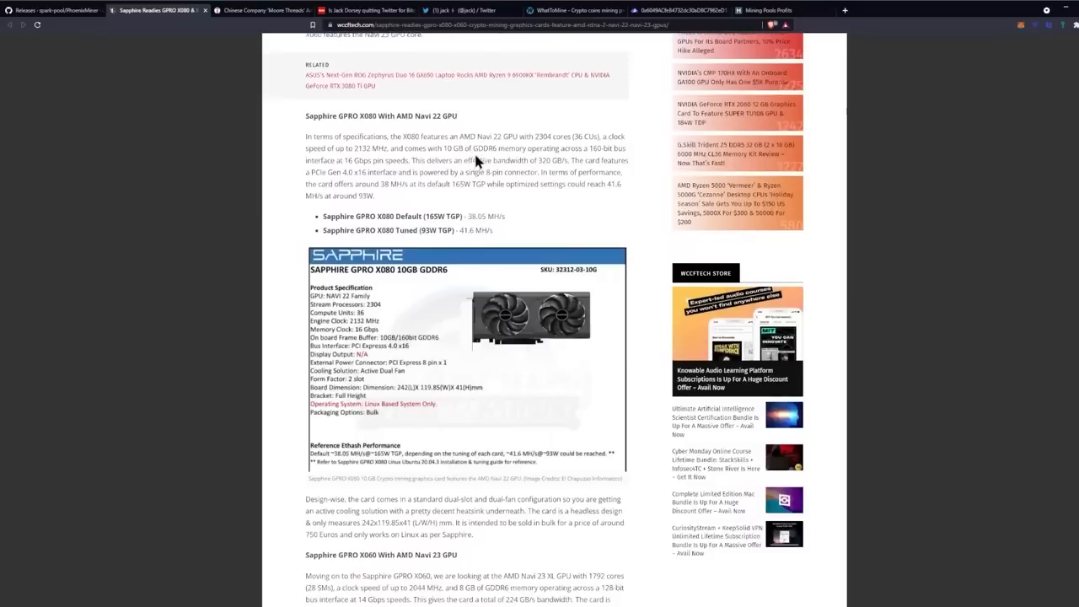
mouse_move(438, 132)
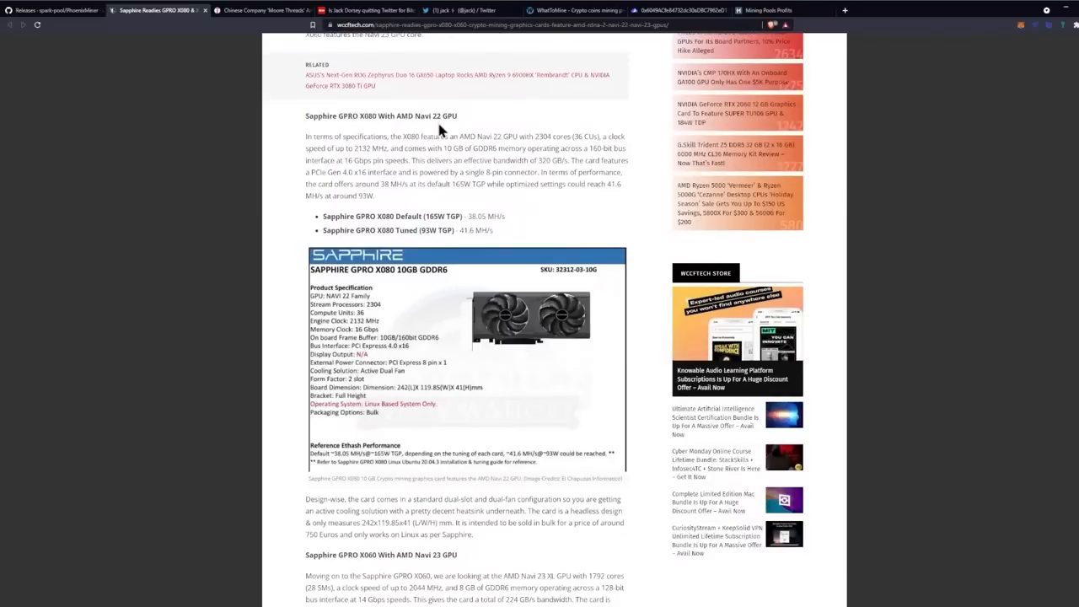
mouse_move(502, 118)
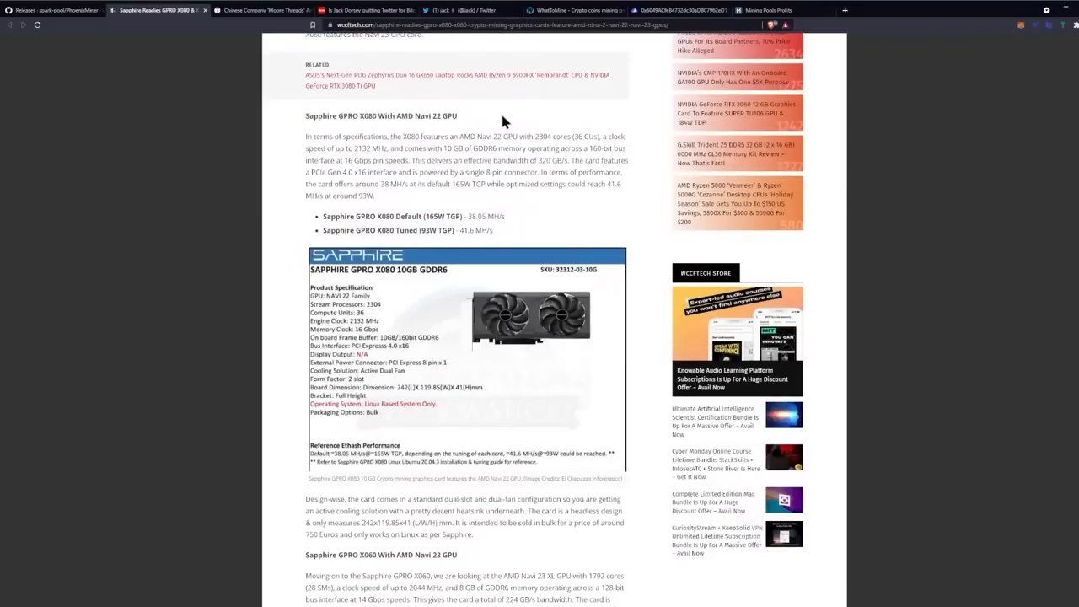
scroll(down, 3)
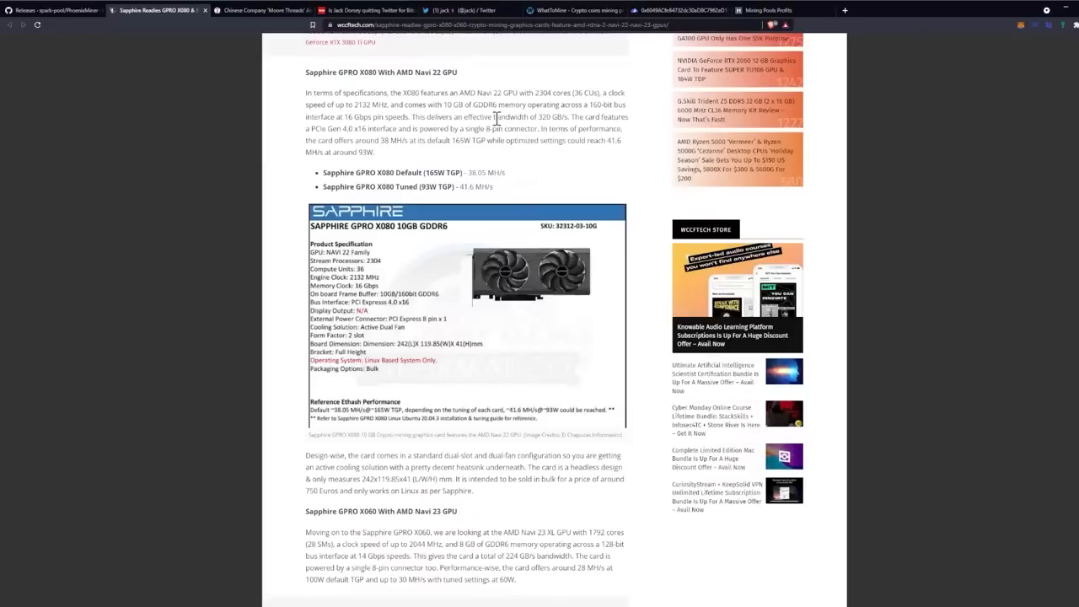
mouse_move(597, 118)
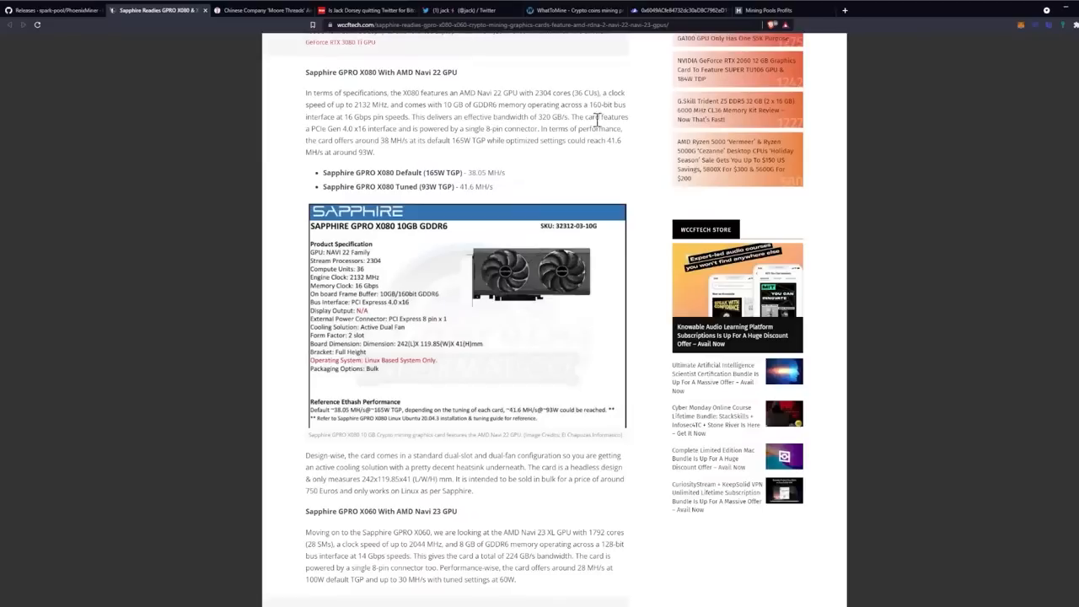
mouse_move(639, 119)
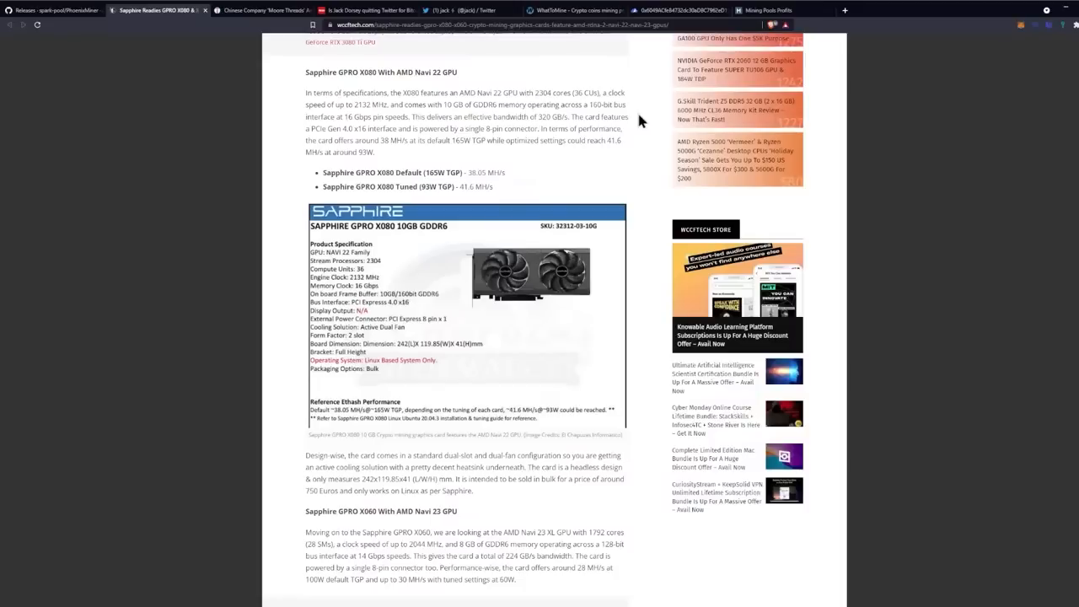
scroll(down, 3)
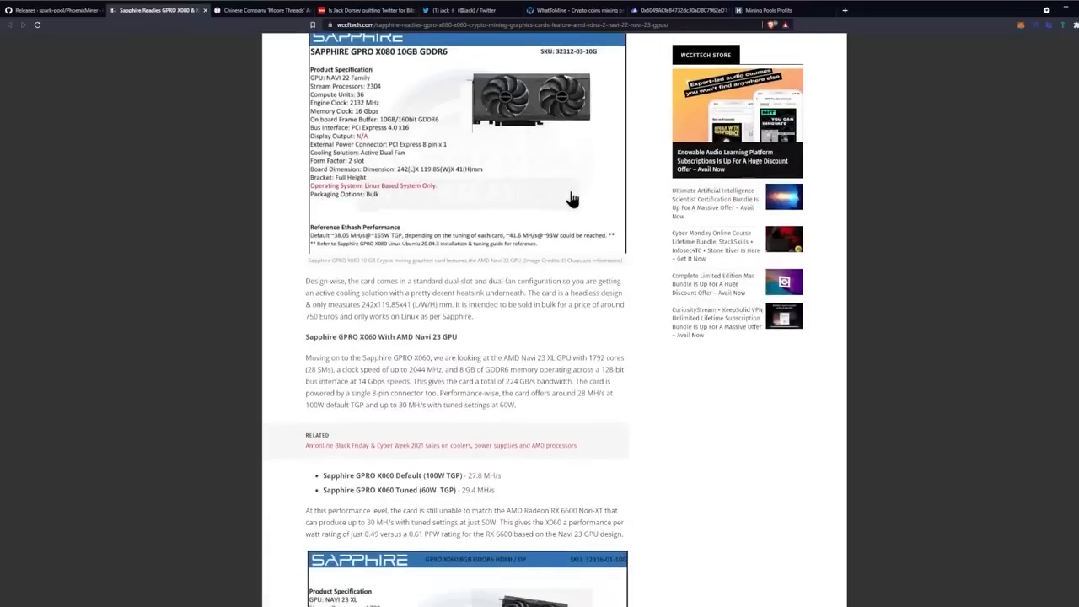
scroll(down, 3)
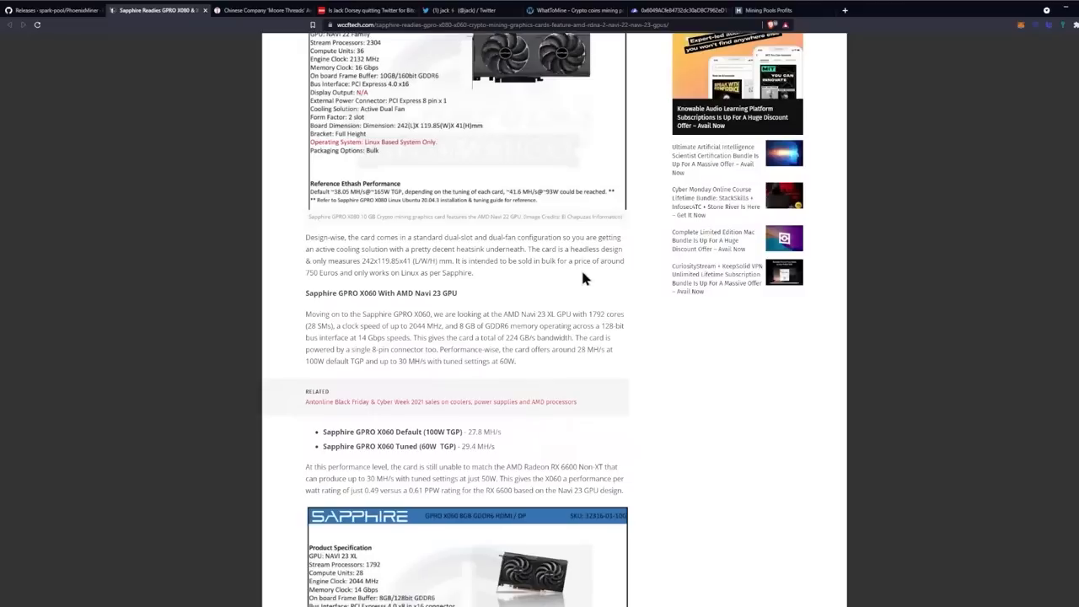
mouse_move(533, 277)
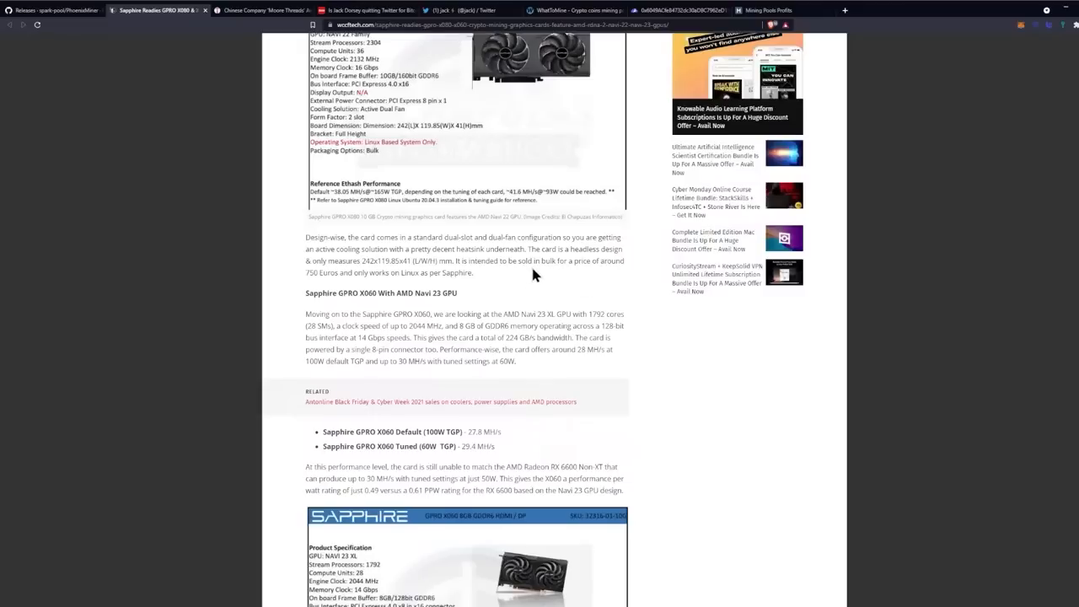
mouse_move(558, 283)
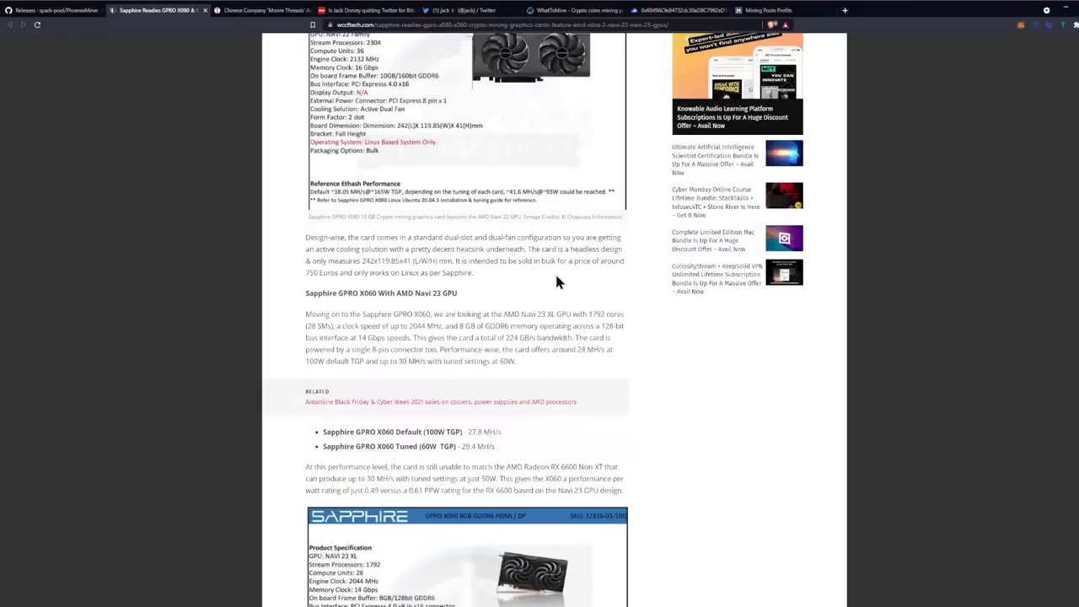
mouse_move(520, 277)
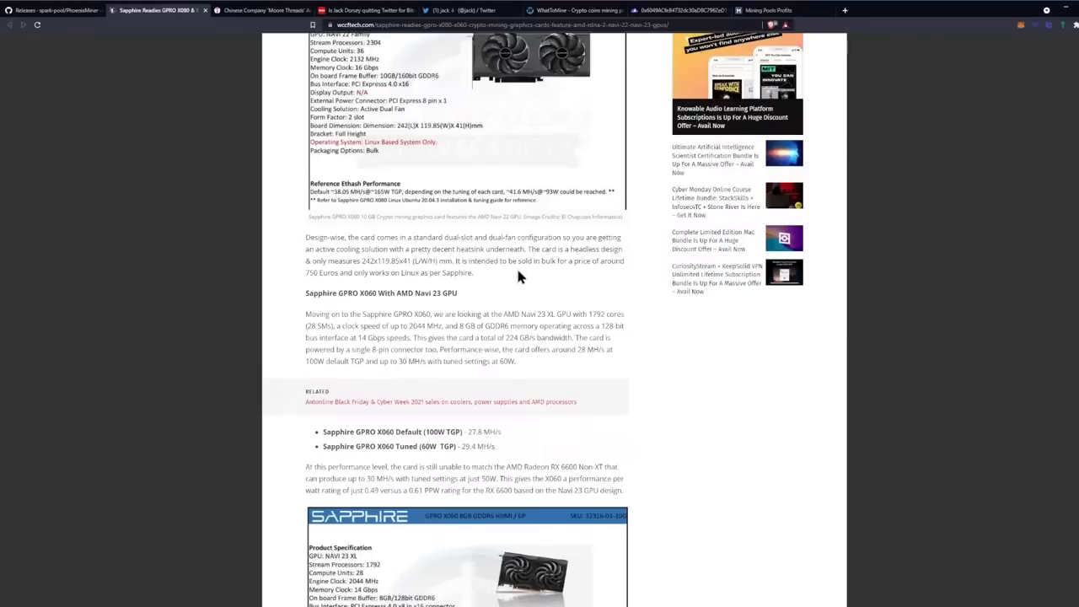
mouse_move(377, 263)
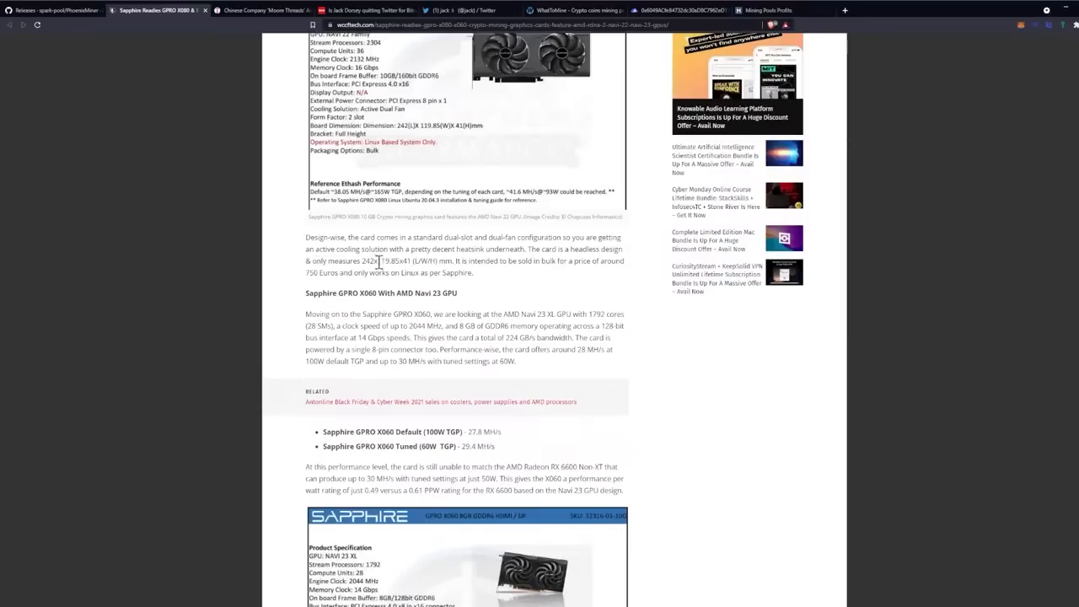
mouse_move(482, 295)
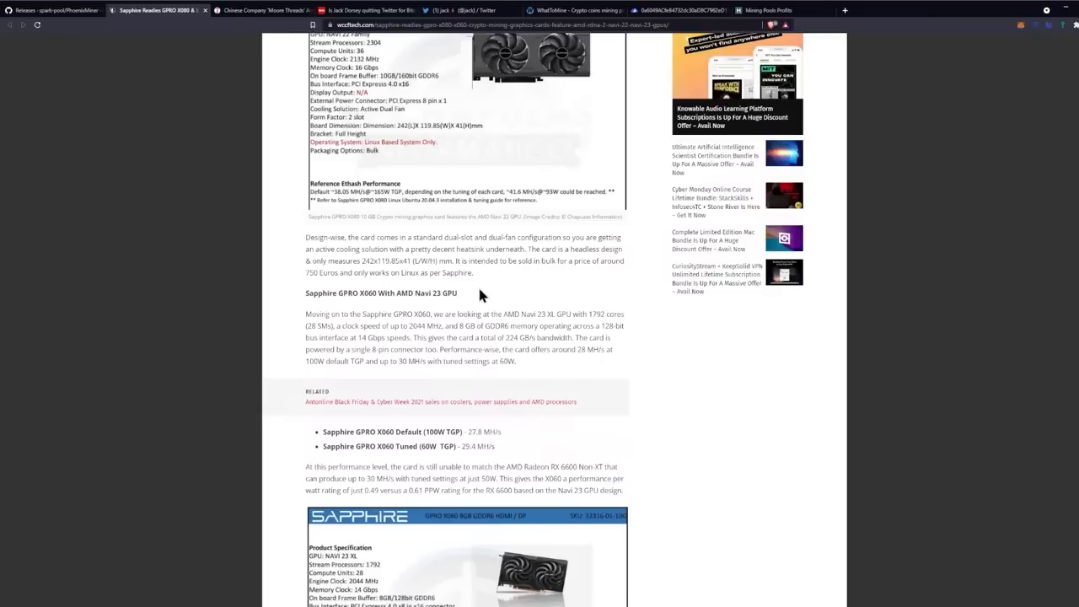
mouse_move(492, 290)
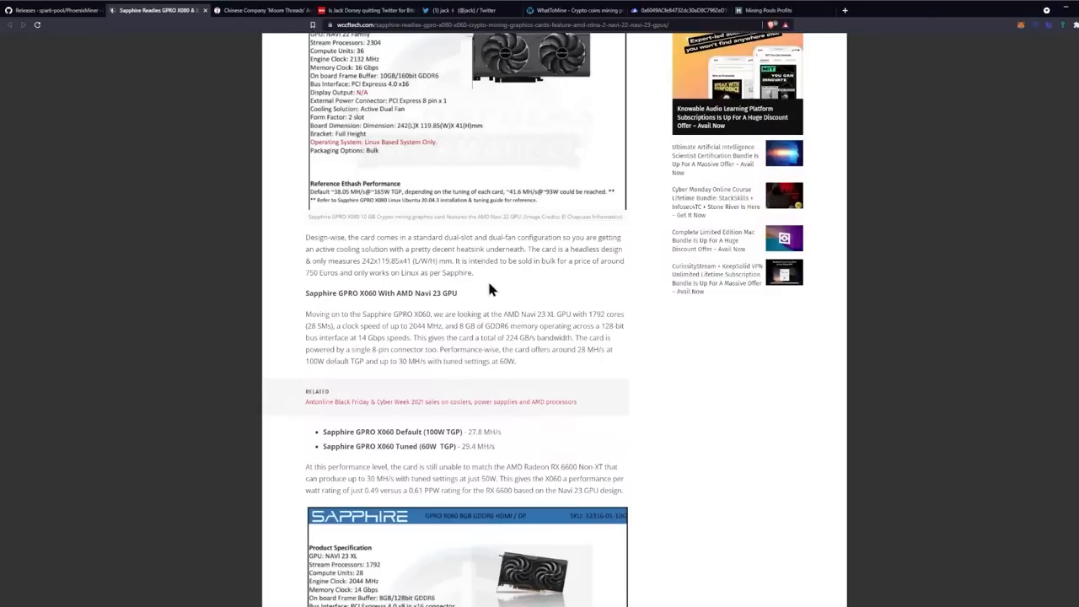
mouse_move(514, 282)
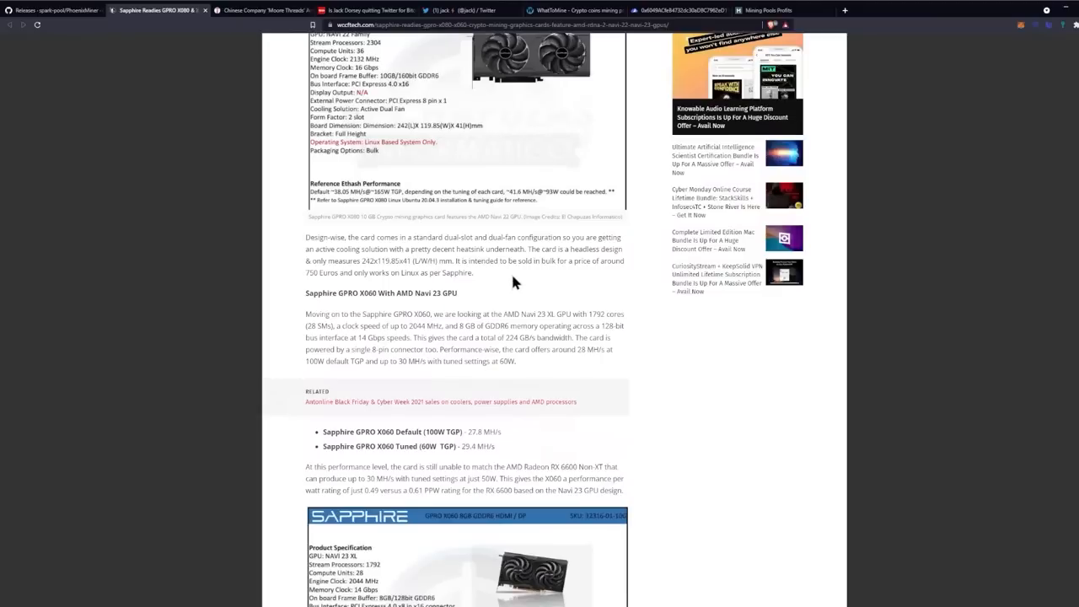
mouse_move(543, 280)
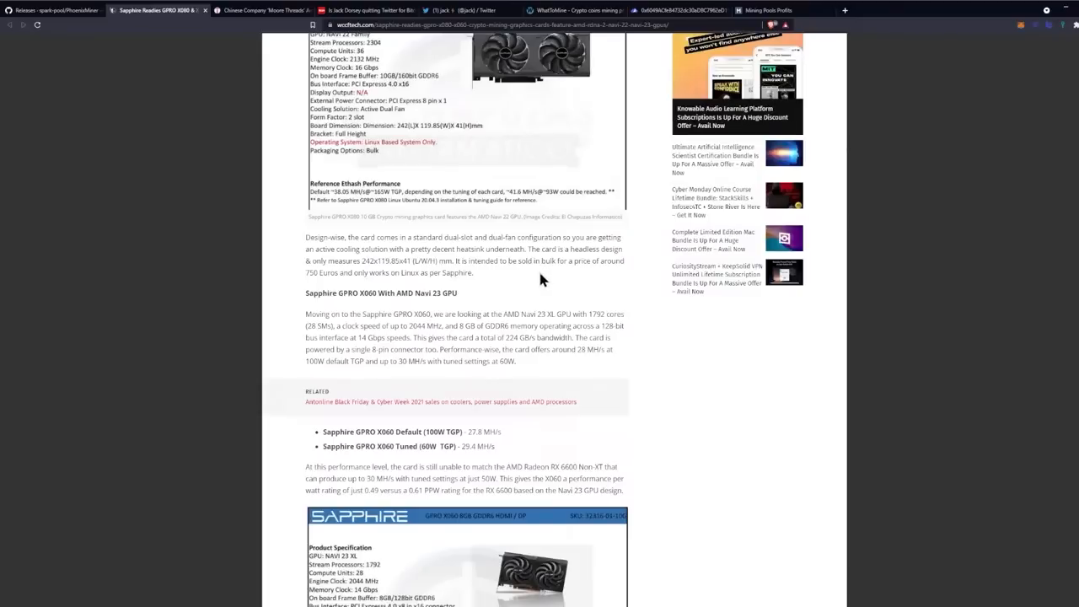
mouse_move(526, 278)
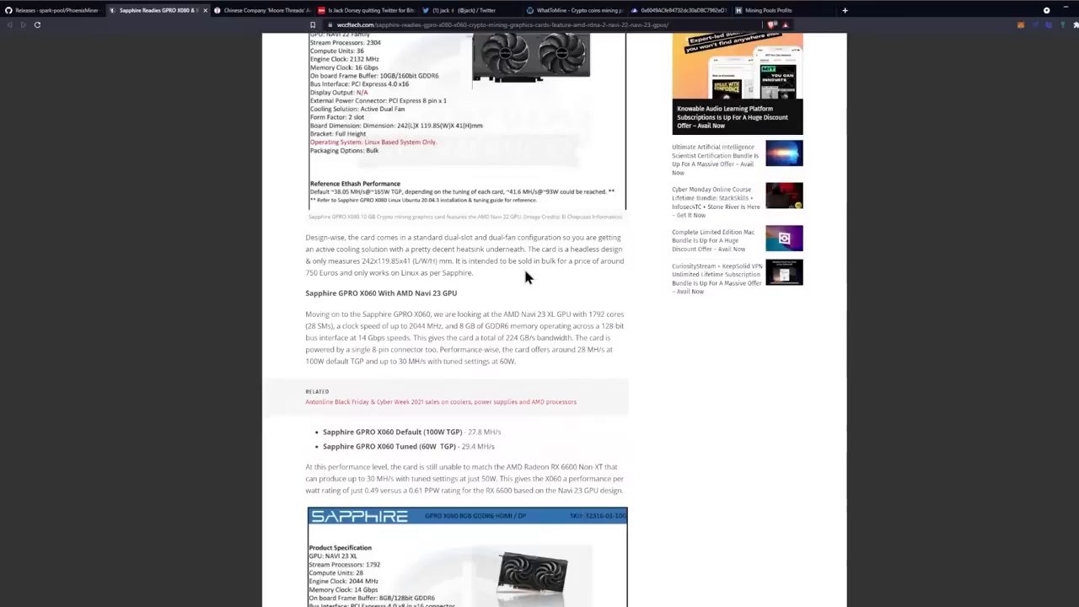
mouse_move(538, 277)
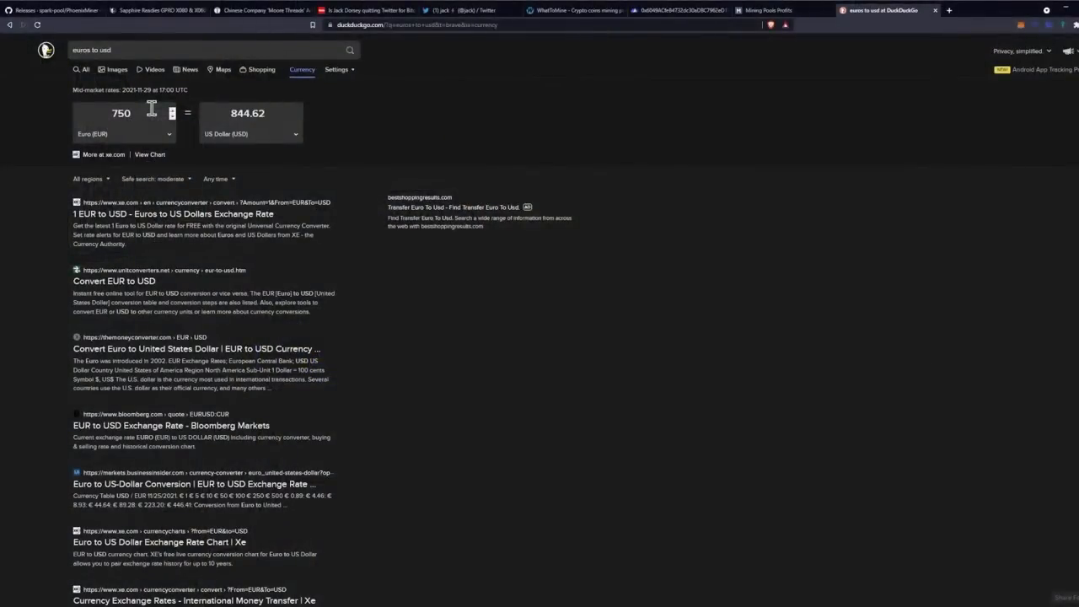
mouse_move(469, 111)
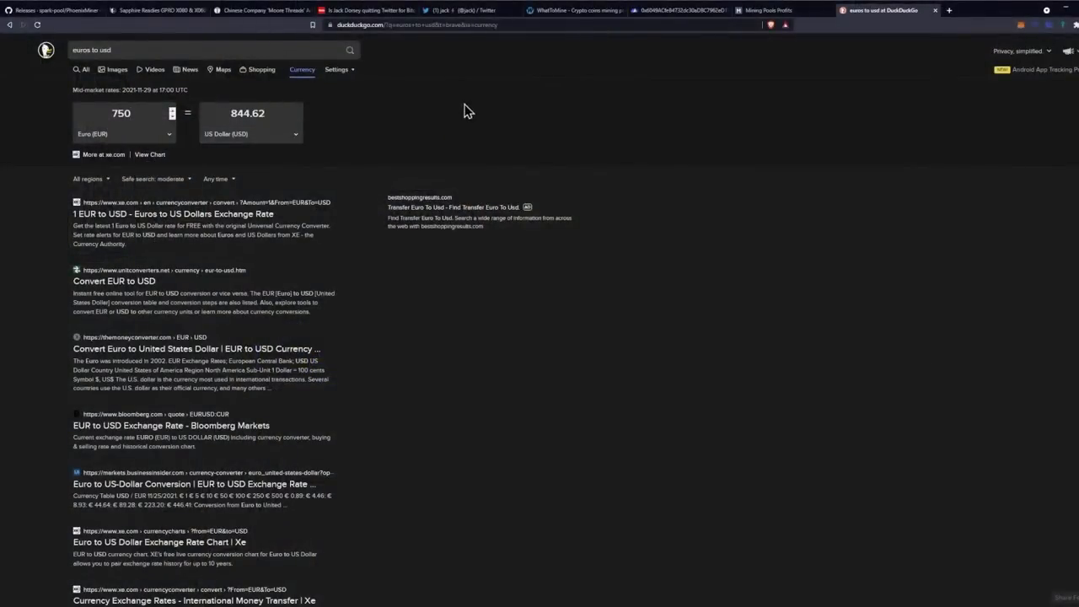
mouse_move(570, 23)
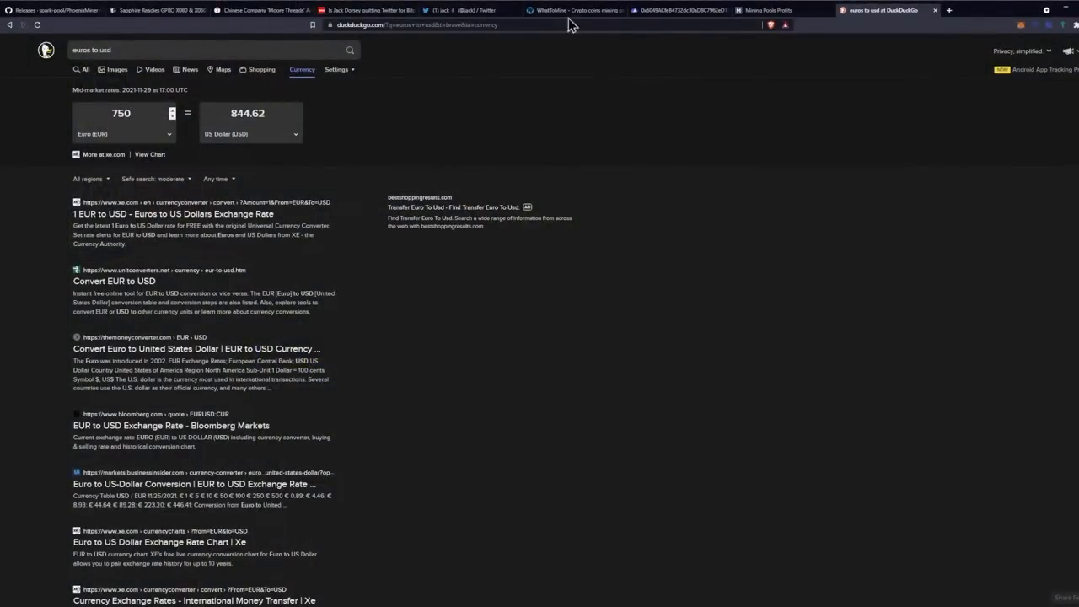
Recalculate WhatToMine GPU profitability for the entered hashrates and view the results table with Ethereum first
click(577, 10)
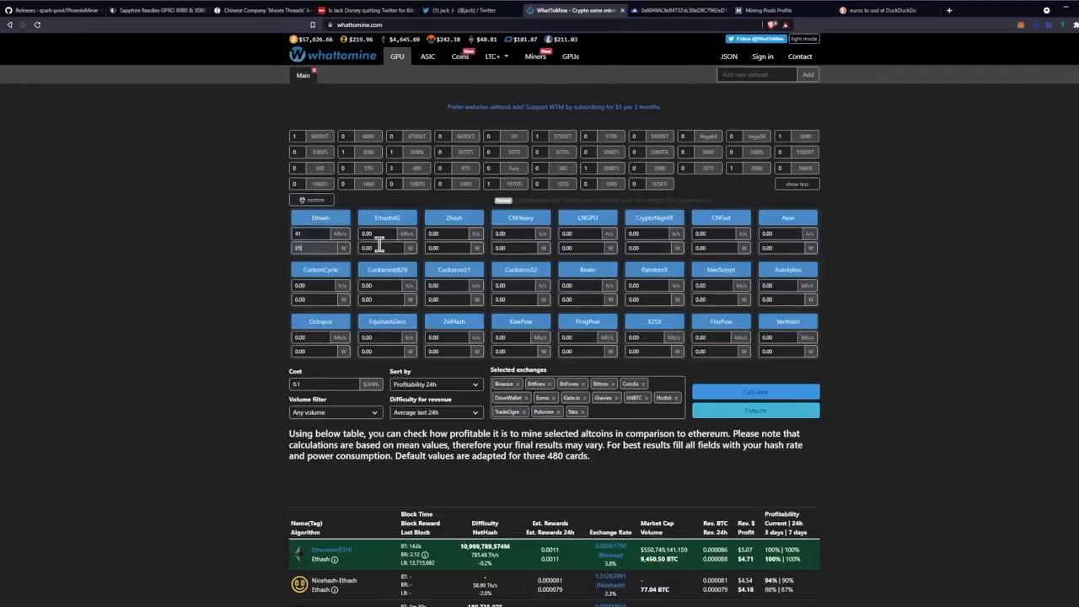
click(756, 392)
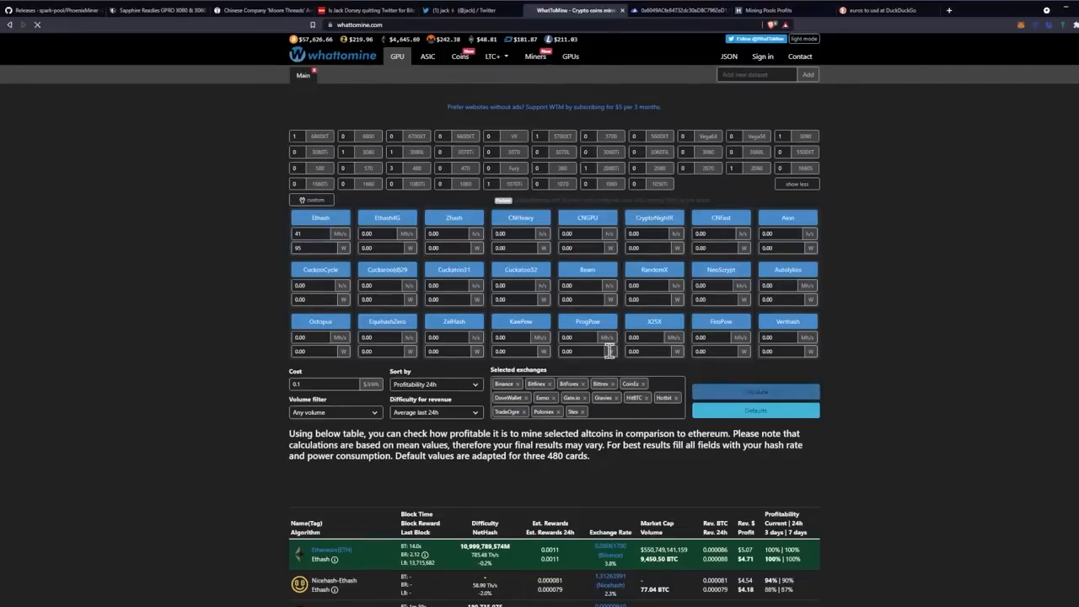
scroll(down, 3)
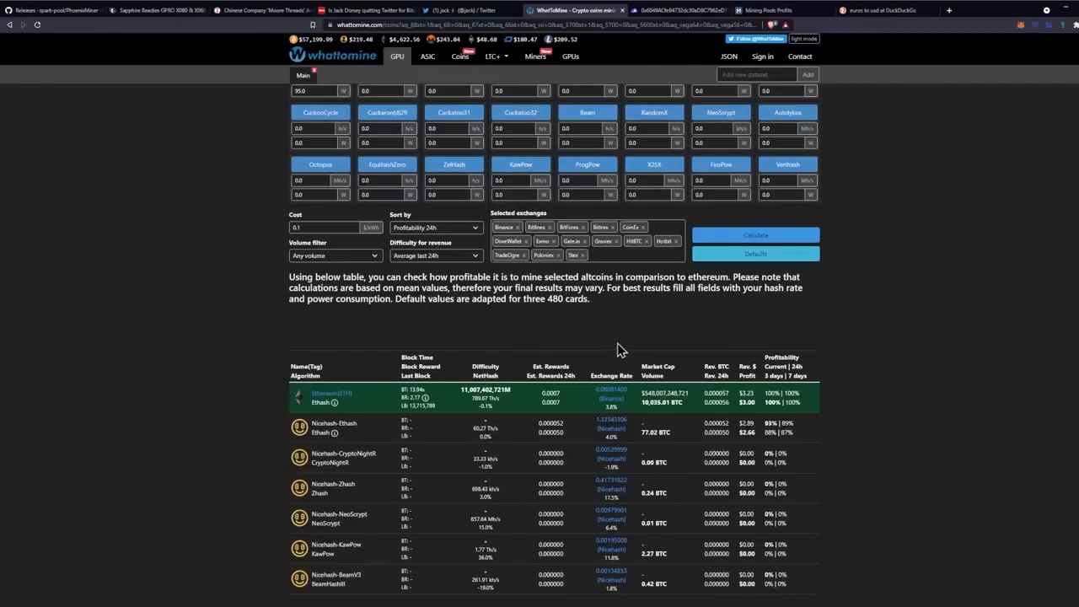
mouse_move(1022, 479)
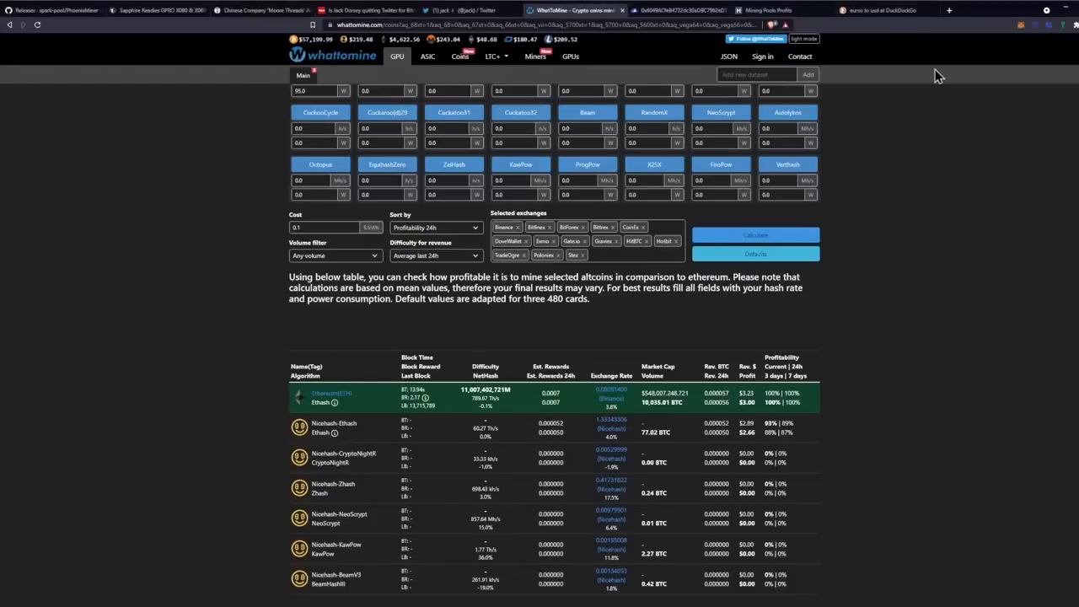
mouse_move(965, 18)
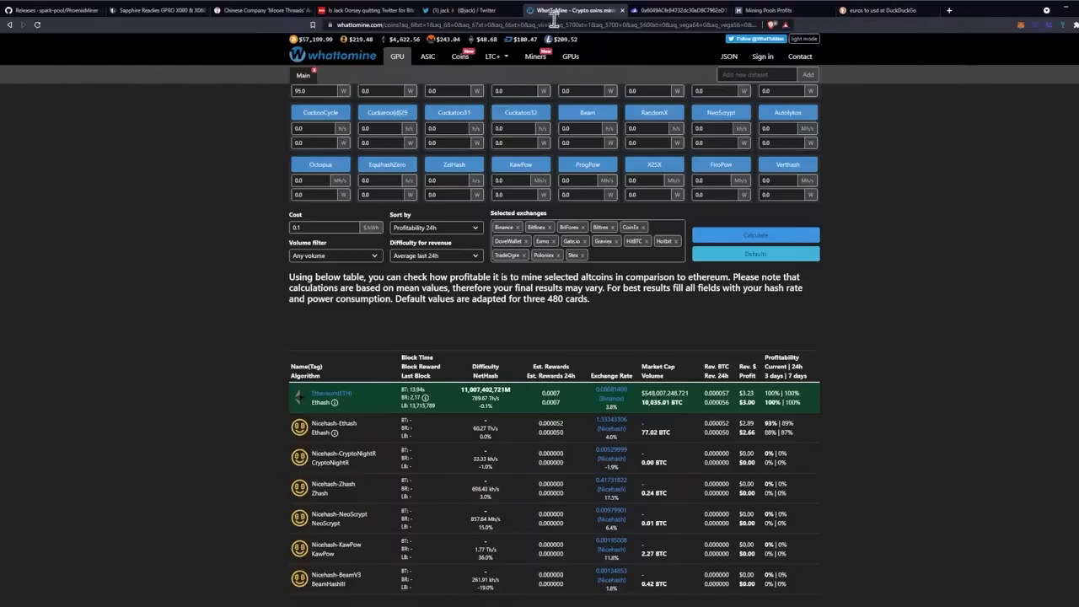
Return to the wccftech article and scroll to the GPRO X060 Navi 23 specification sheet
click(155, 10)
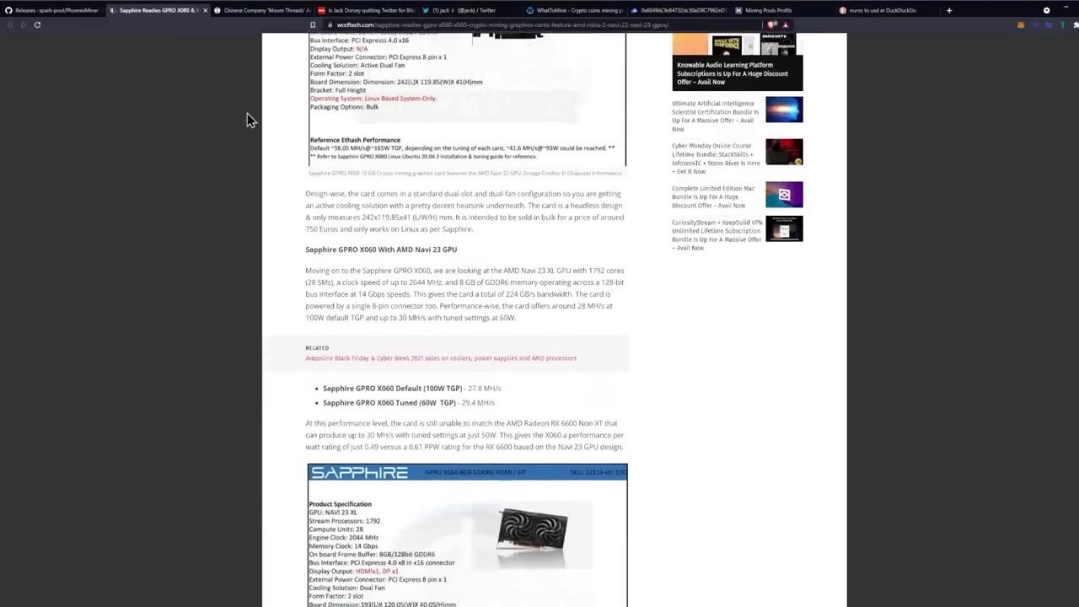
scroll(down, 3)
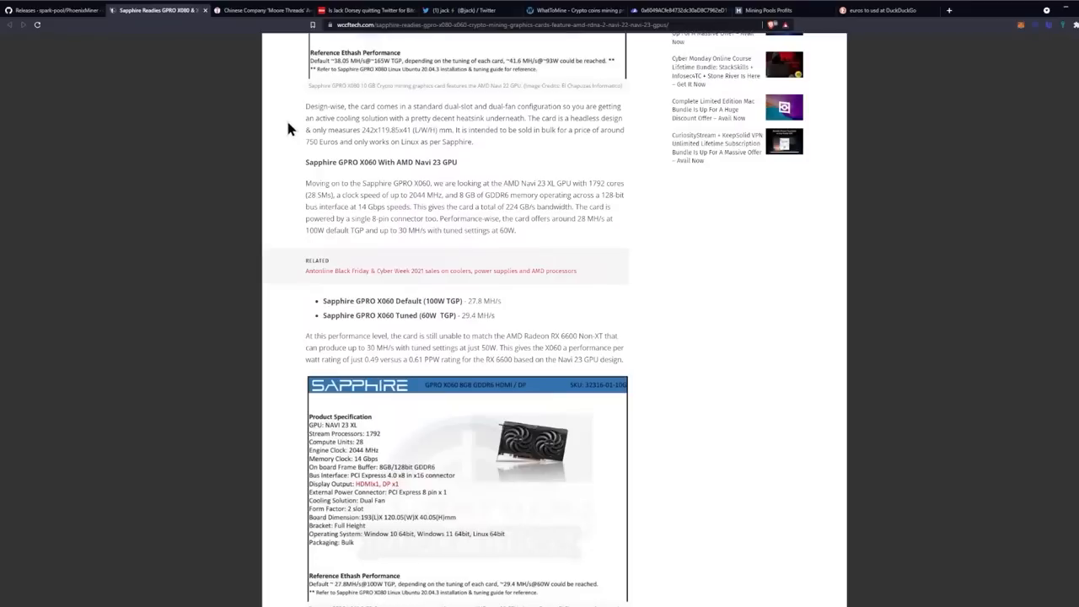
scroll(down, 3)
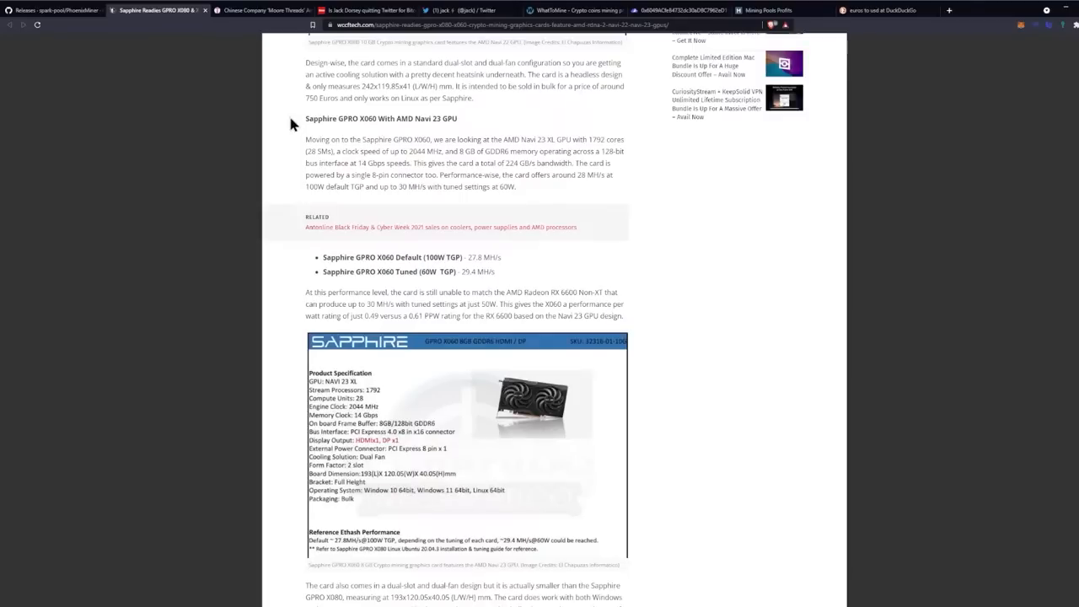
mouse_move(300, 122)
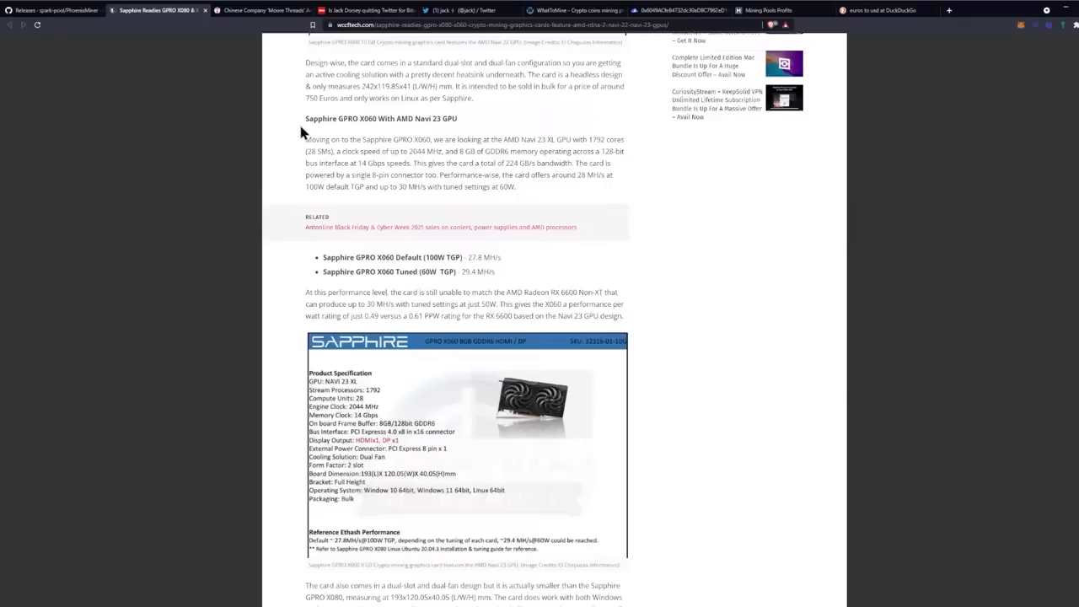
mouse_move(319, 122)
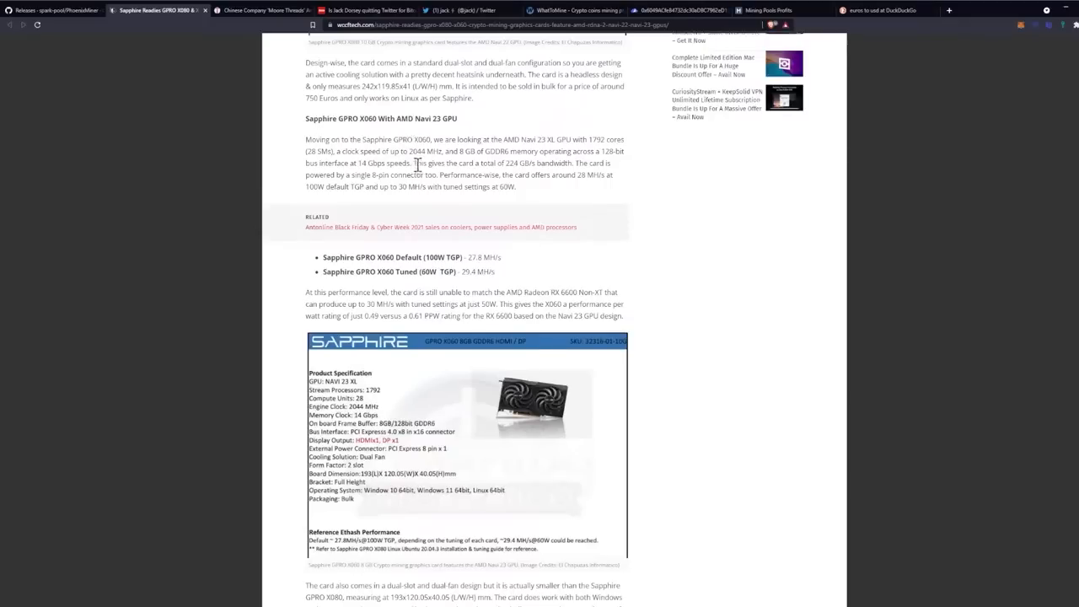
mouse_move(506, 189)
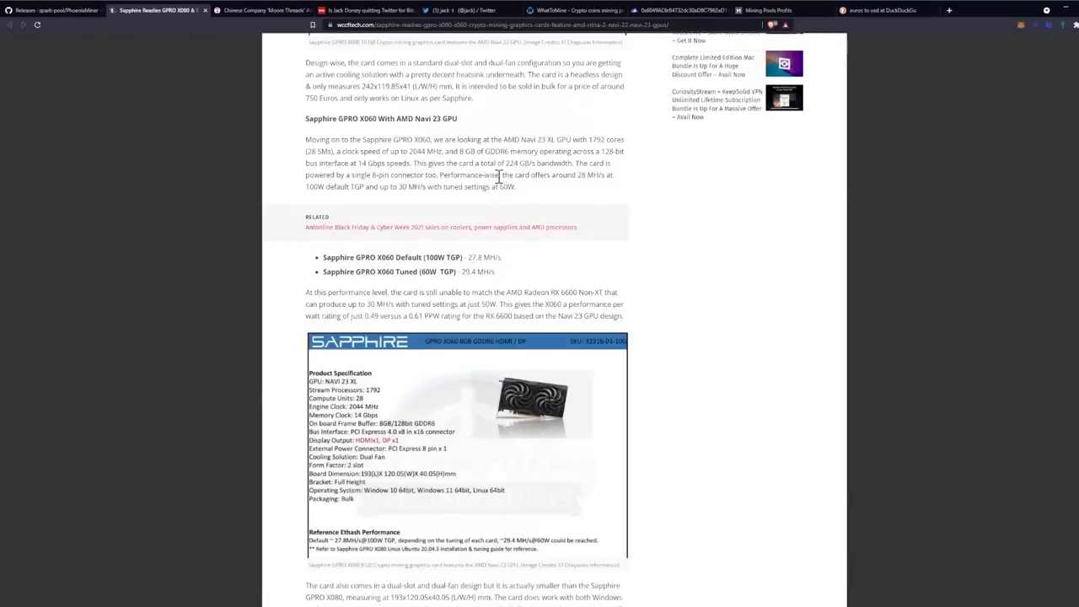
mouse_move(570, 196)
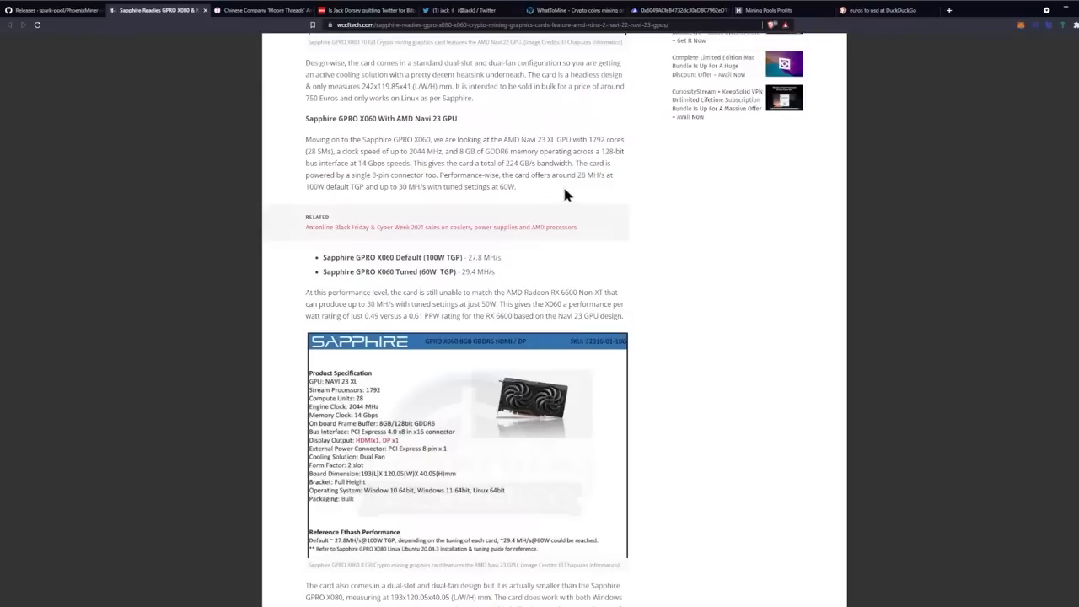
mouse_move(580, 199)
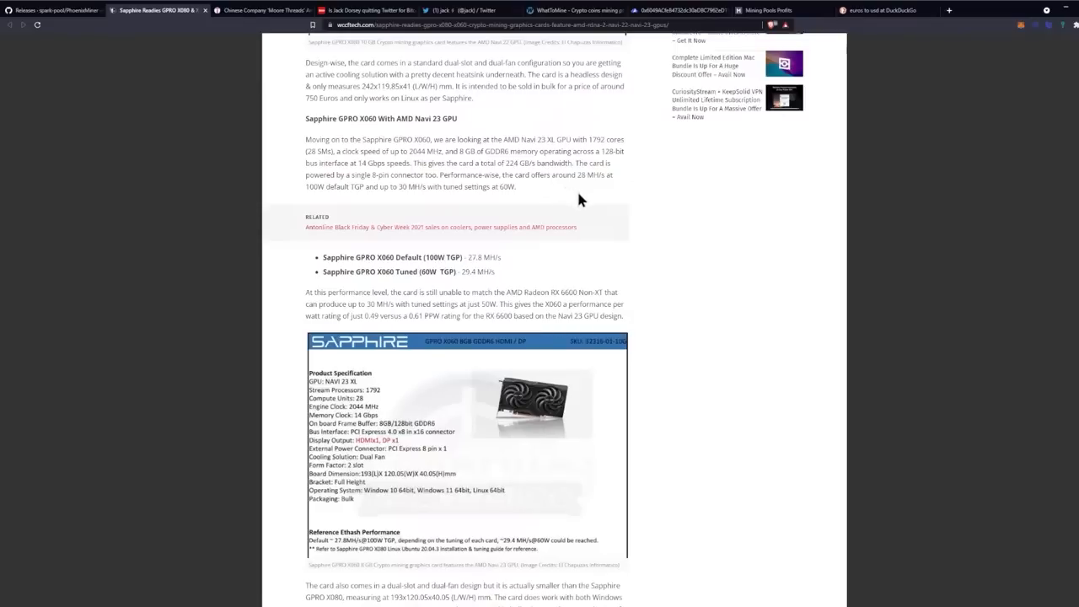
mouse_move(614, 199)
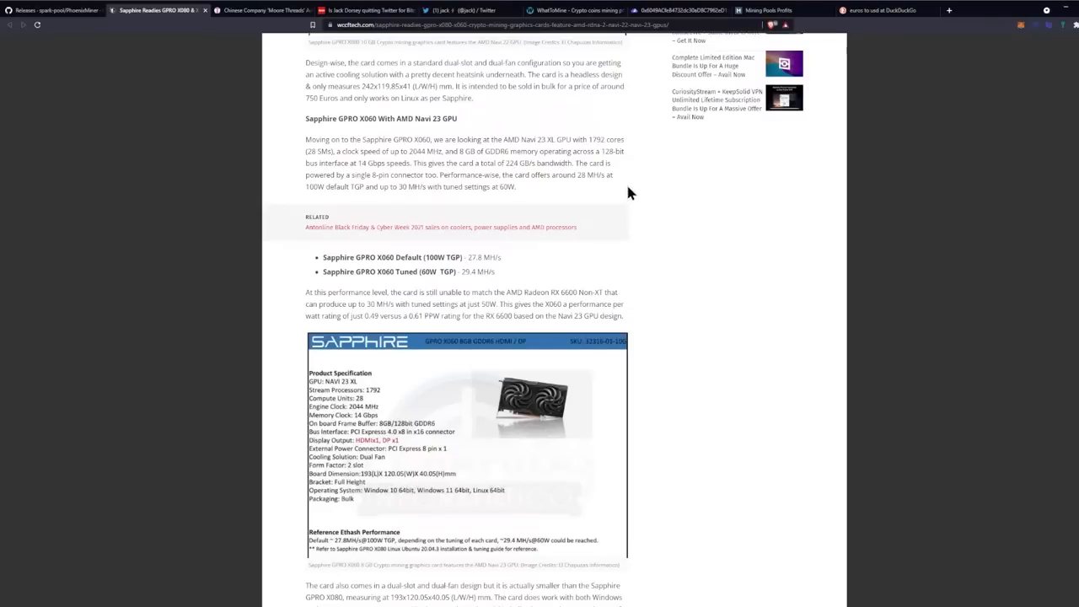
Scroll past the GPRO X060 spec image and price notes to the article's closing RDNA 2 paragraphs
scroll(down, 3)
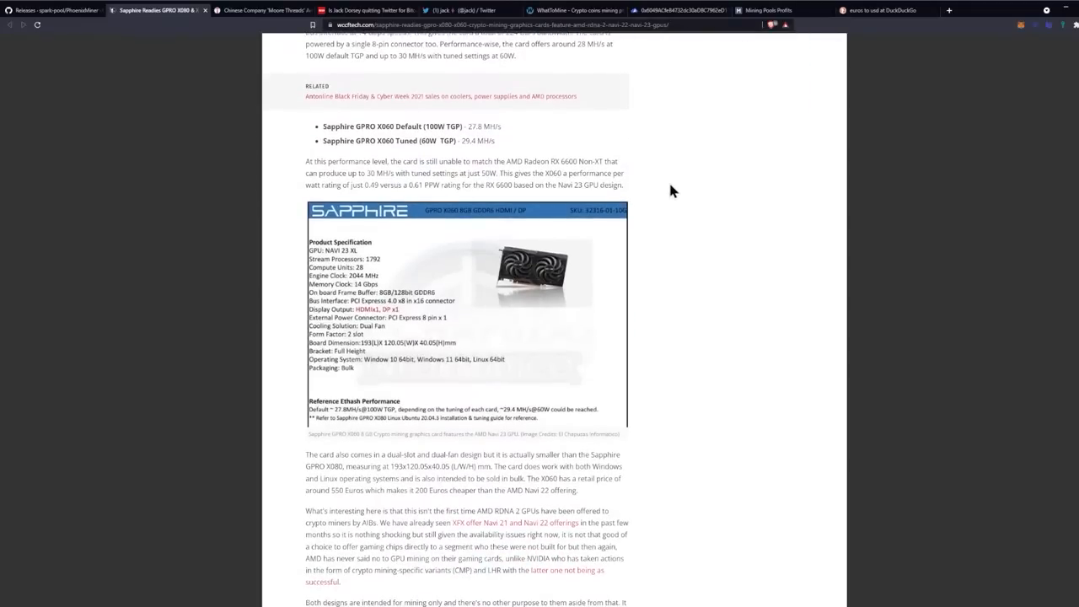
mouse_move(667, 185)
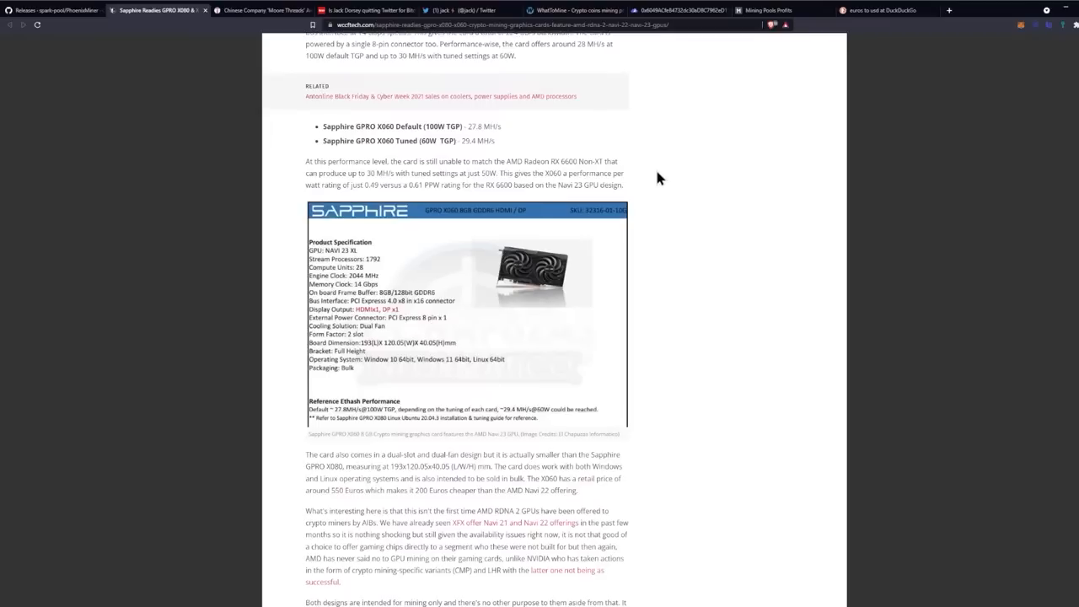
mouse_move(651, 179)
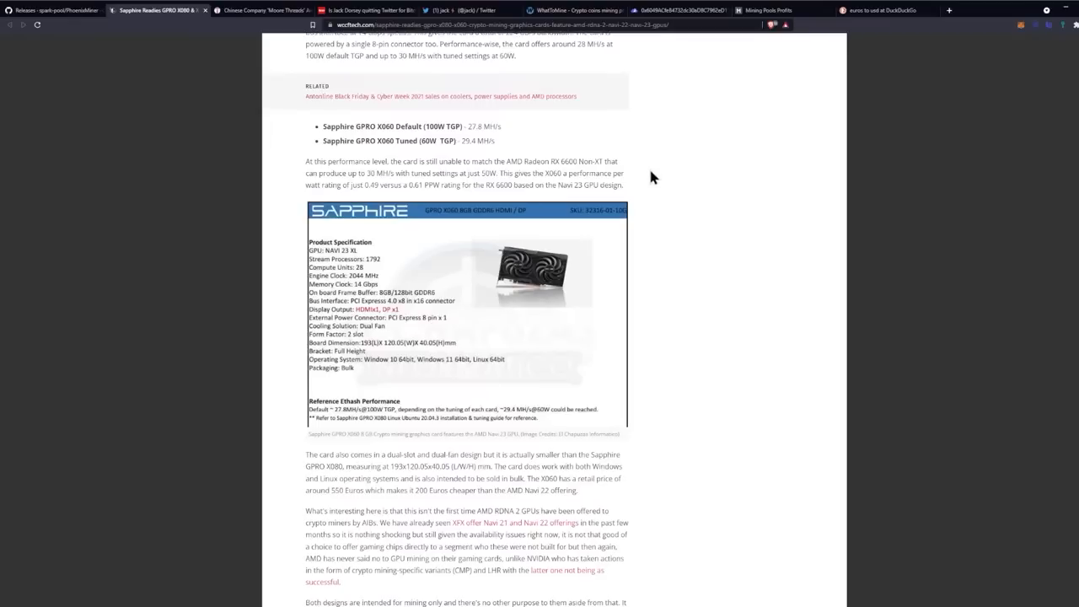
mouse_move(641, 172)
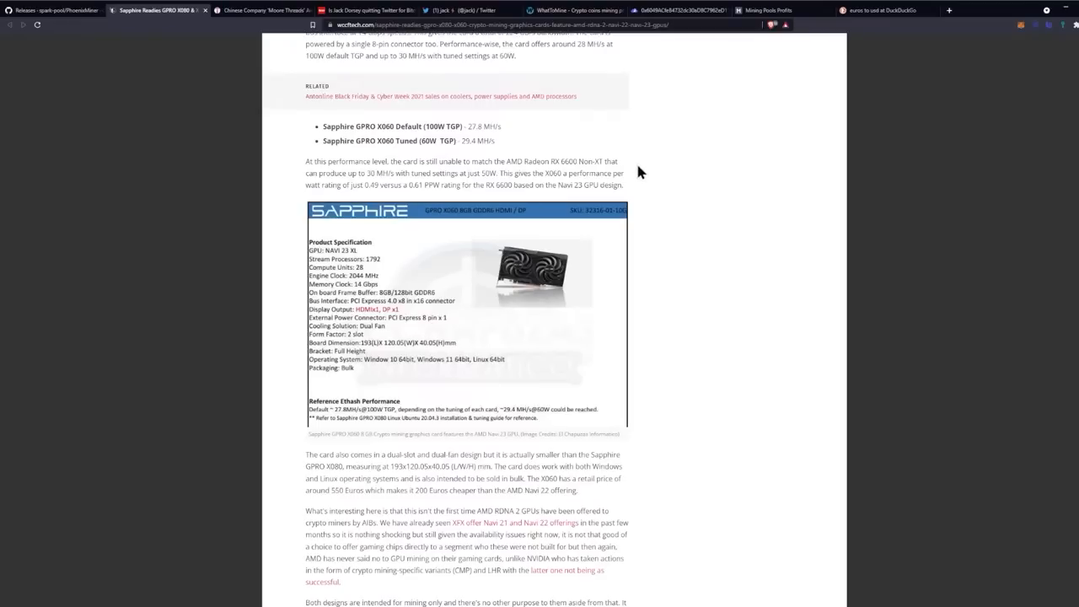
mouse_move(657, 162)
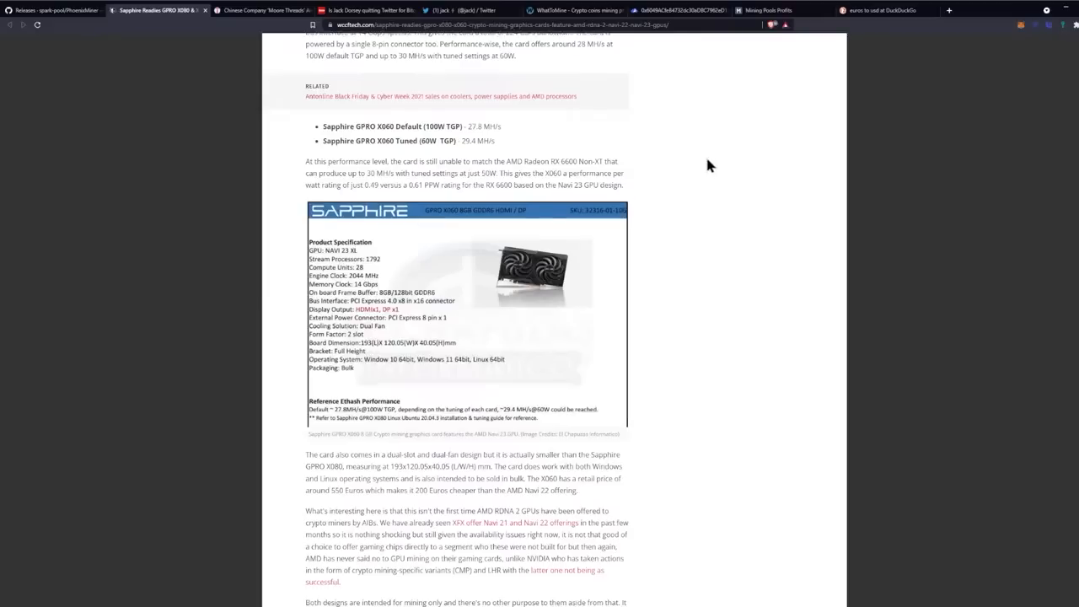
scroll(down, 3)
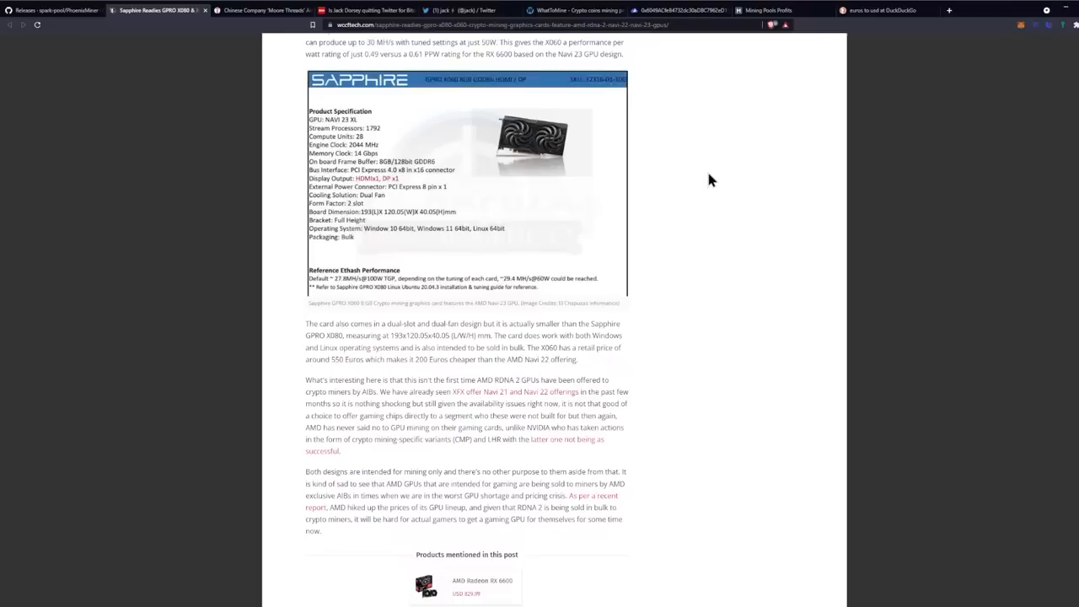
scroll(down, 3)
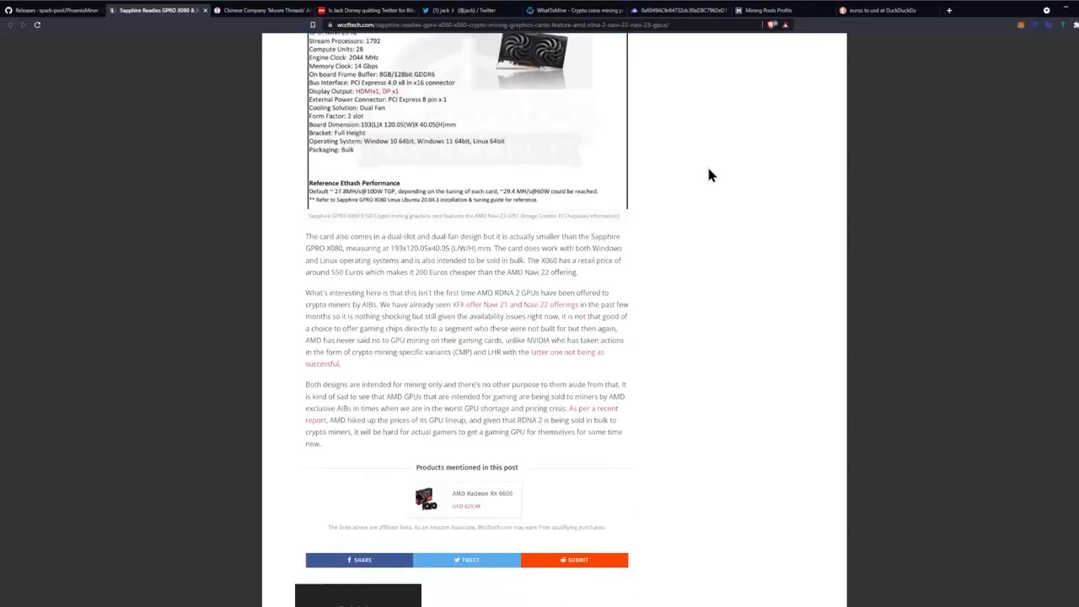
mouse_move(767, 186)
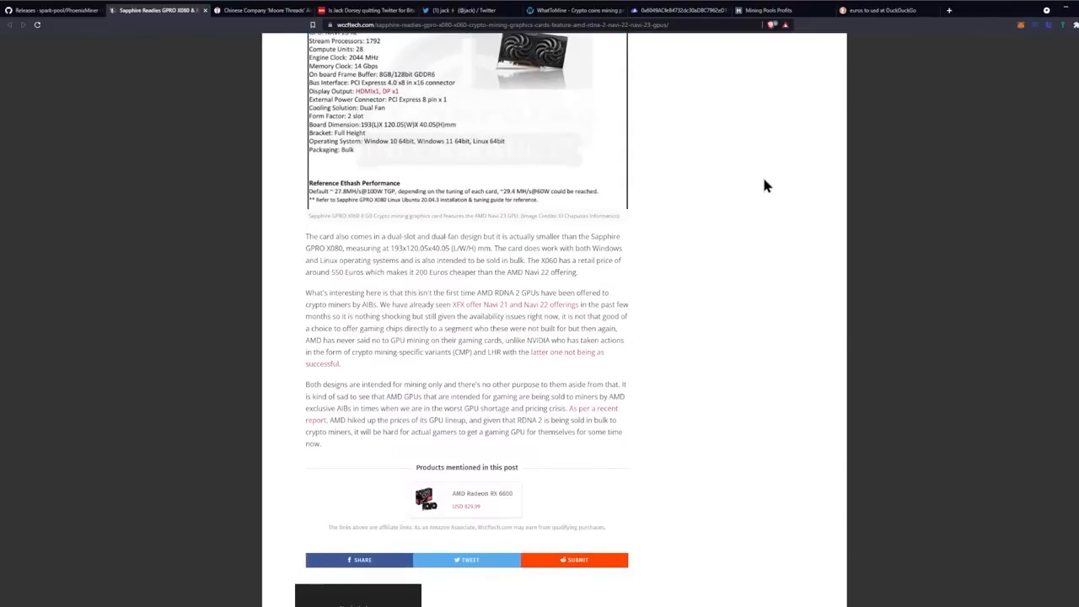
mouse_move(793, 183)
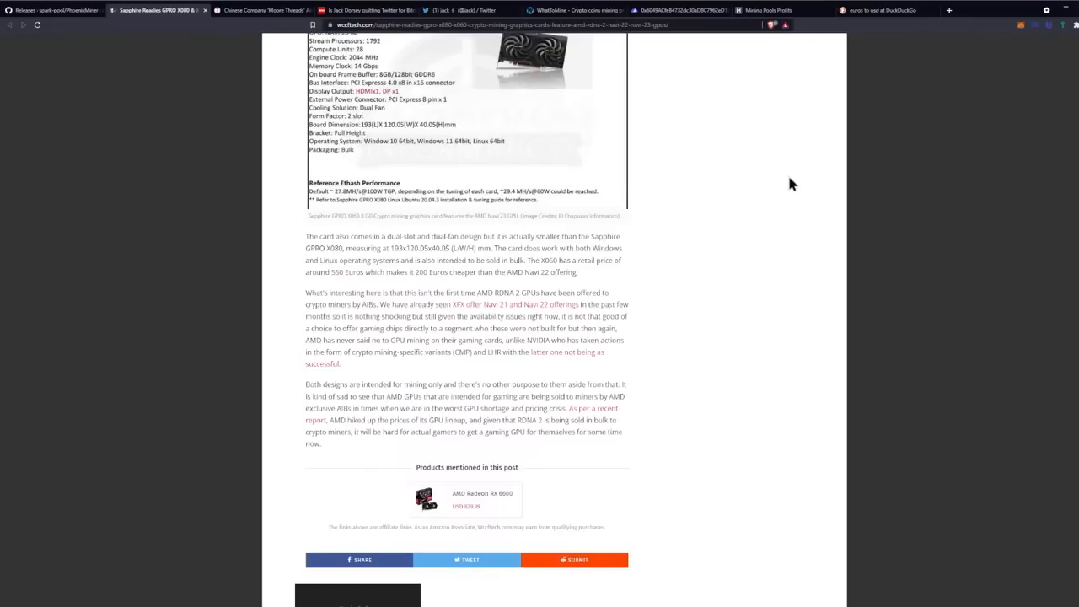
mouse_move(739, 179)
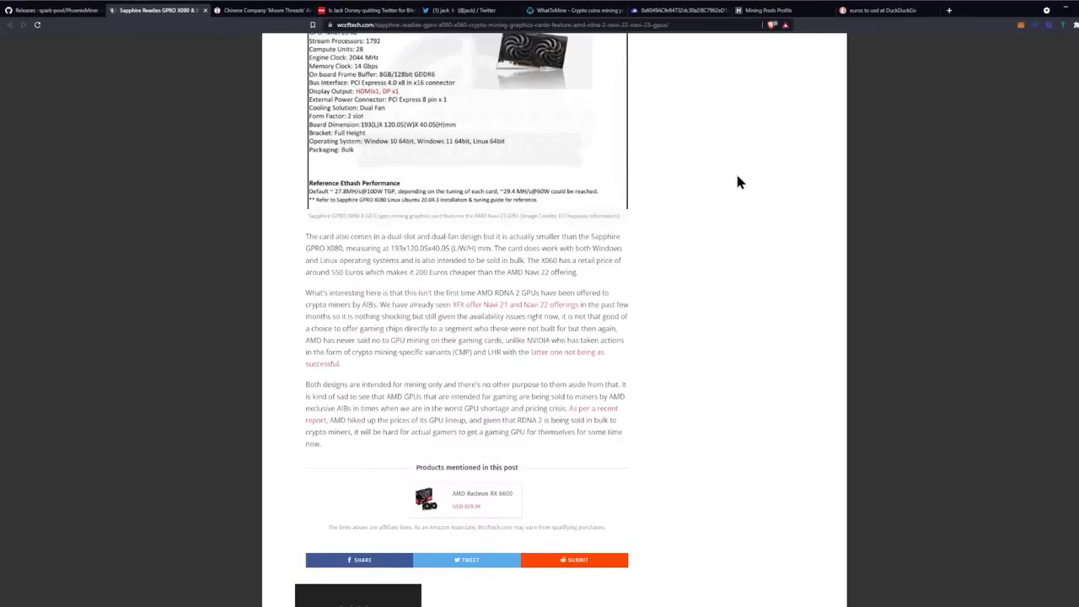
mouse_move(749, 177)
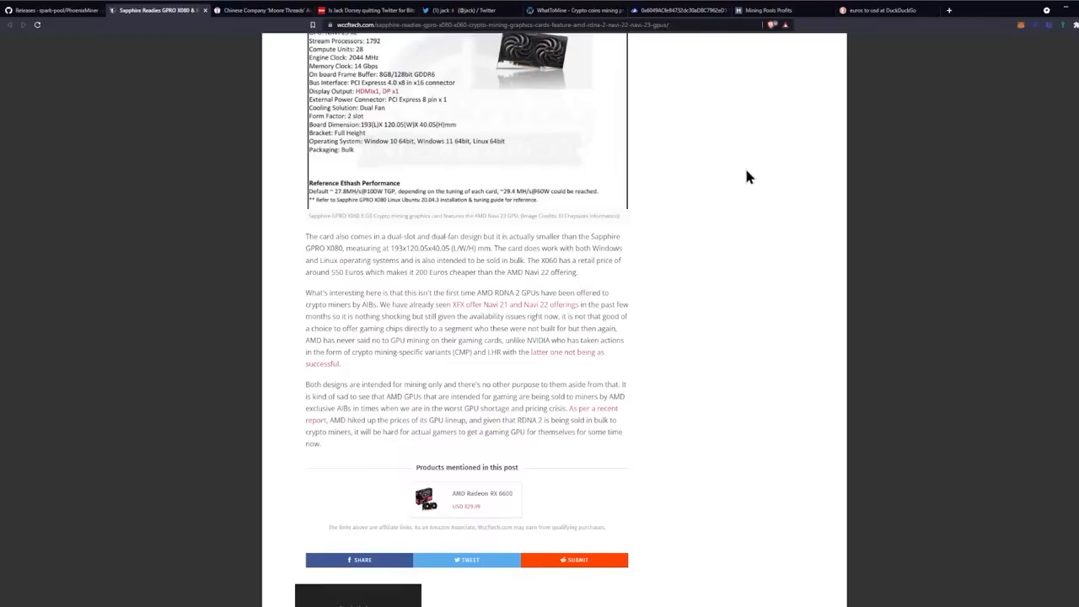
mouse_move(739, 179)
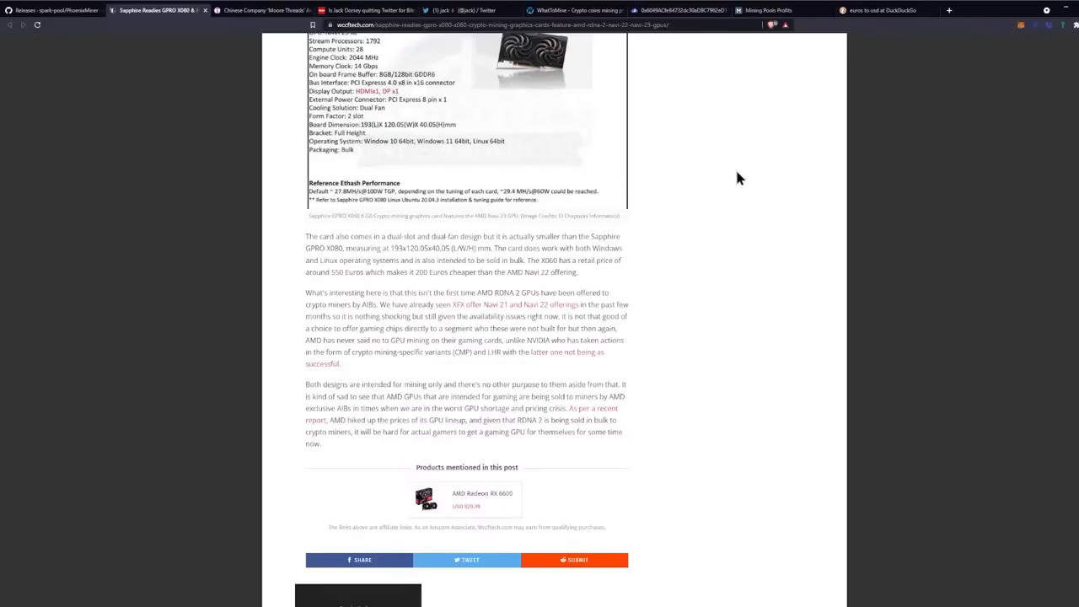
mouse_move(729, 209)
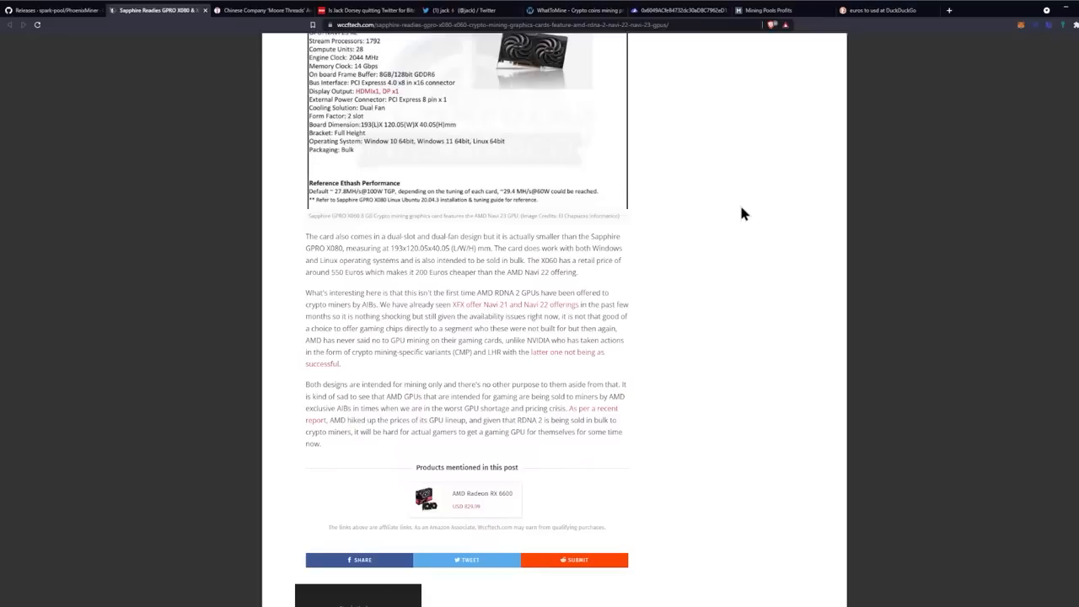
mouse_move(752, 216)
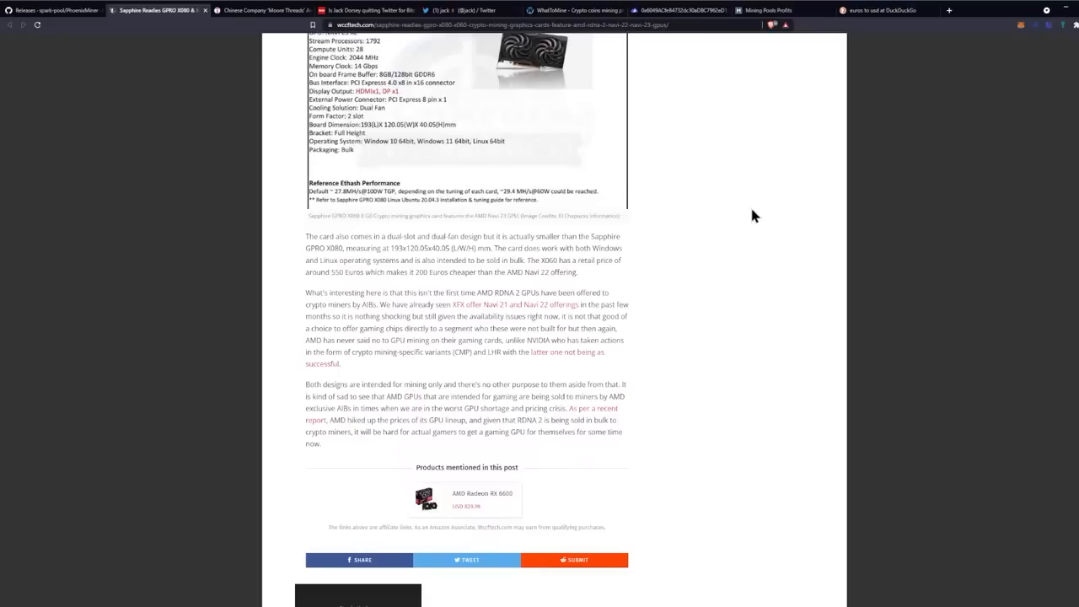
mouse_move(818, 7)
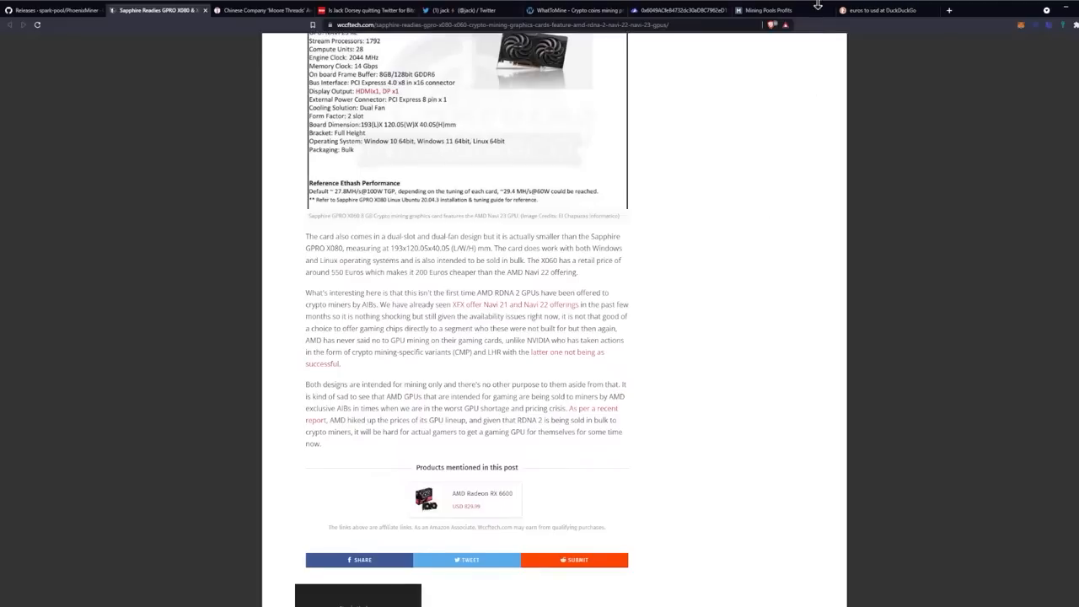
Switch to the DuckDuckGo tab showing 550 euros equal 619.39 US dollars
click(882, 10)
text(550)
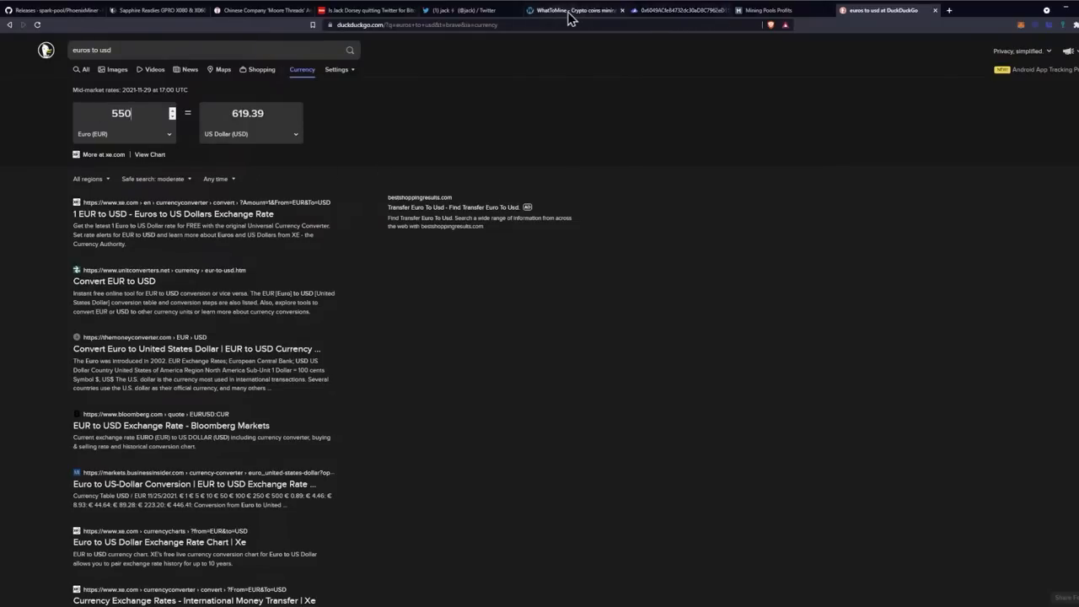
Check the X060 hashrates in the article and return to the WhatToMine profitability calculator
click(573, 11)
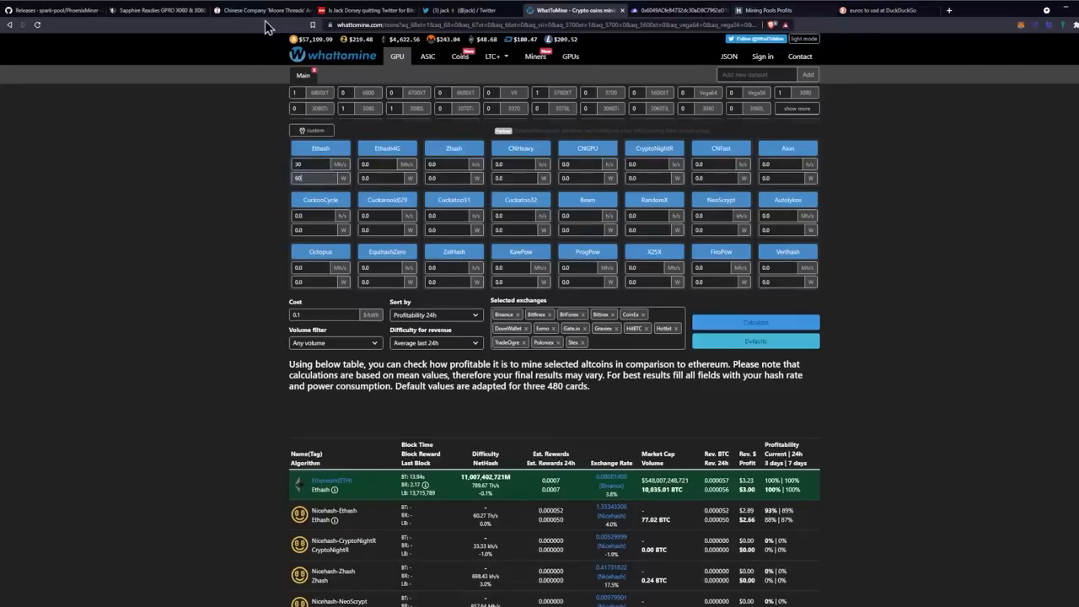
click(155, 10)
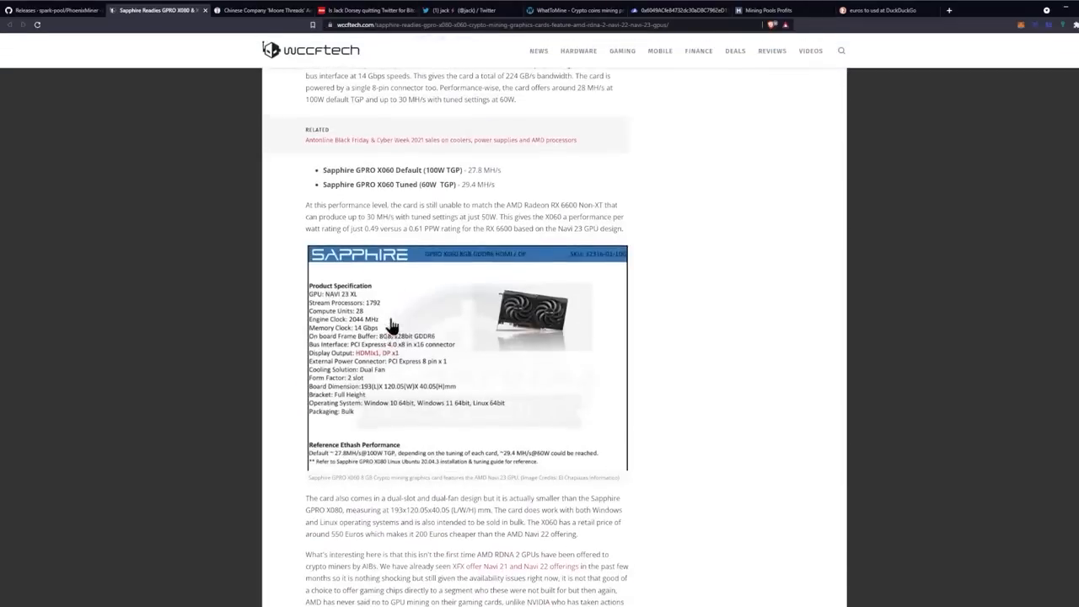
mouse_move(469, 217)
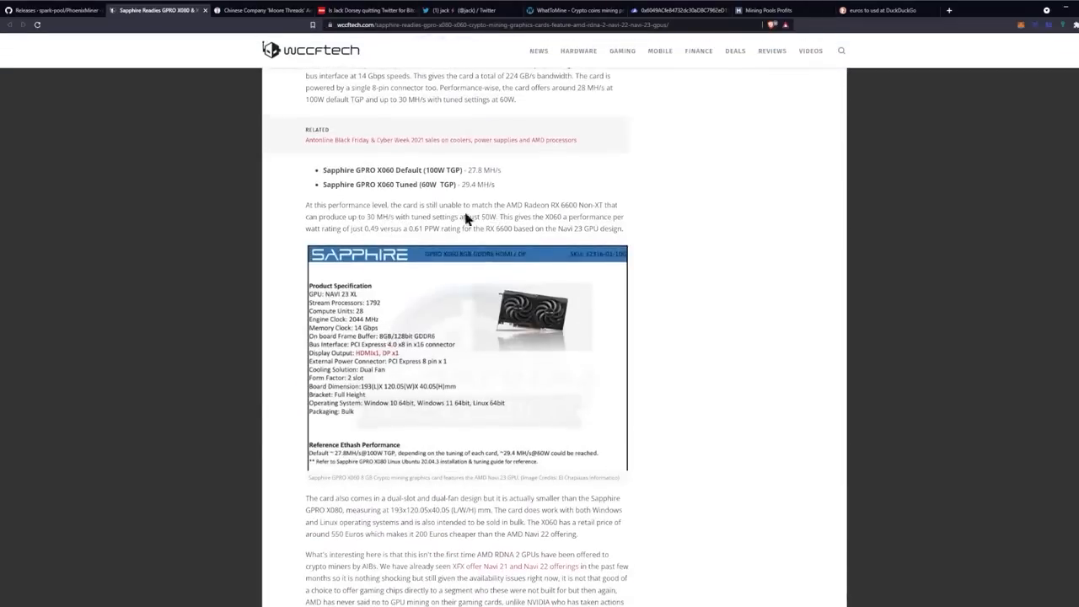
scroll(up, 3)
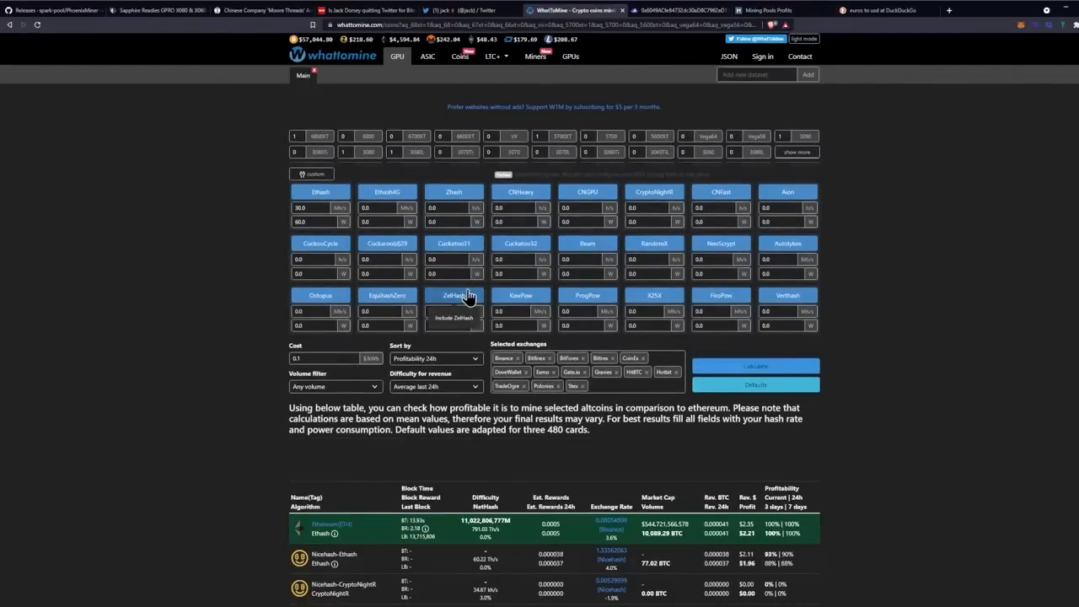
scroll(down, 3)
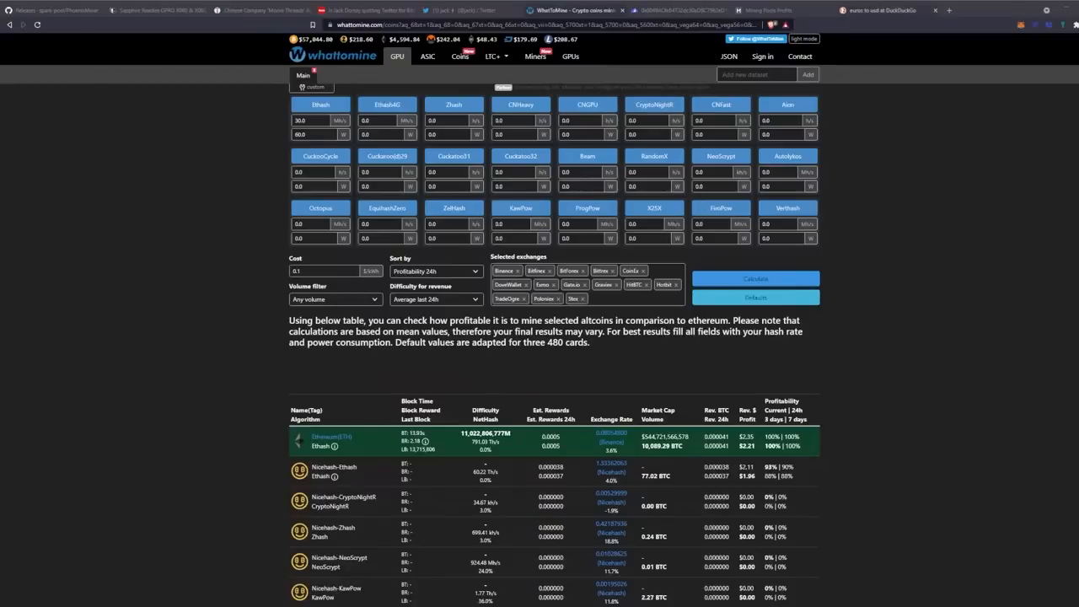
Review the euro-to-dollar and WhatToMine tabs, then return to the Sapphire article's closing section
click(877, 10)
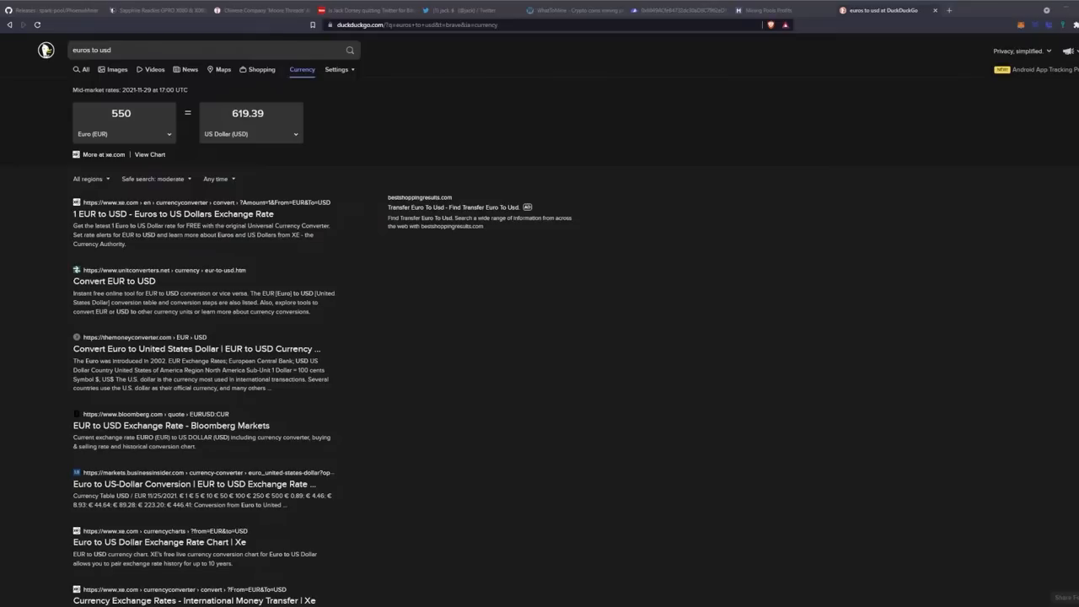
click(573, 11)
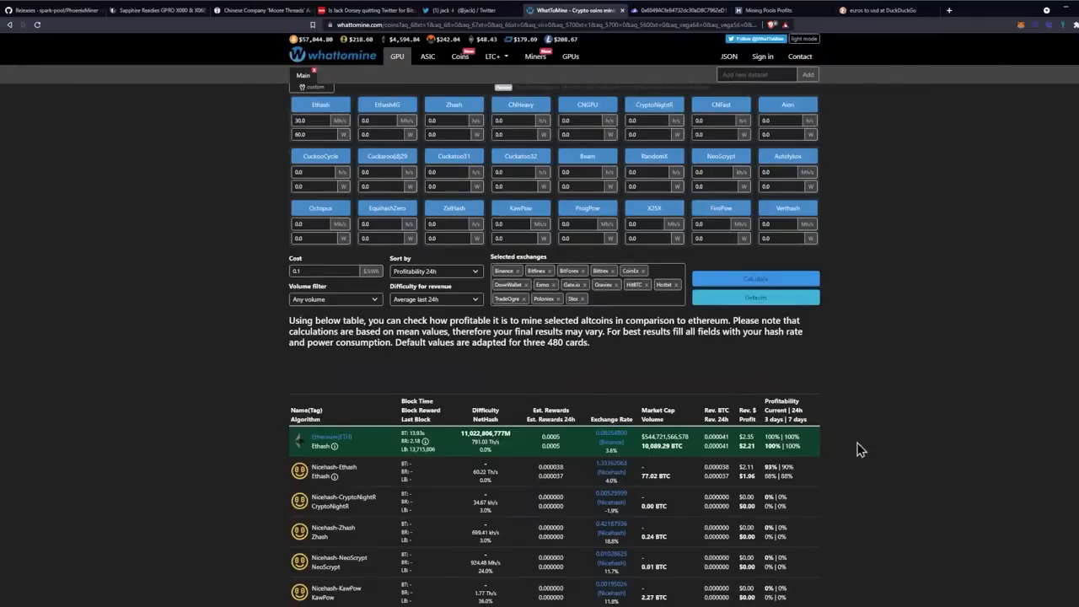
mouse_move(904, 361)
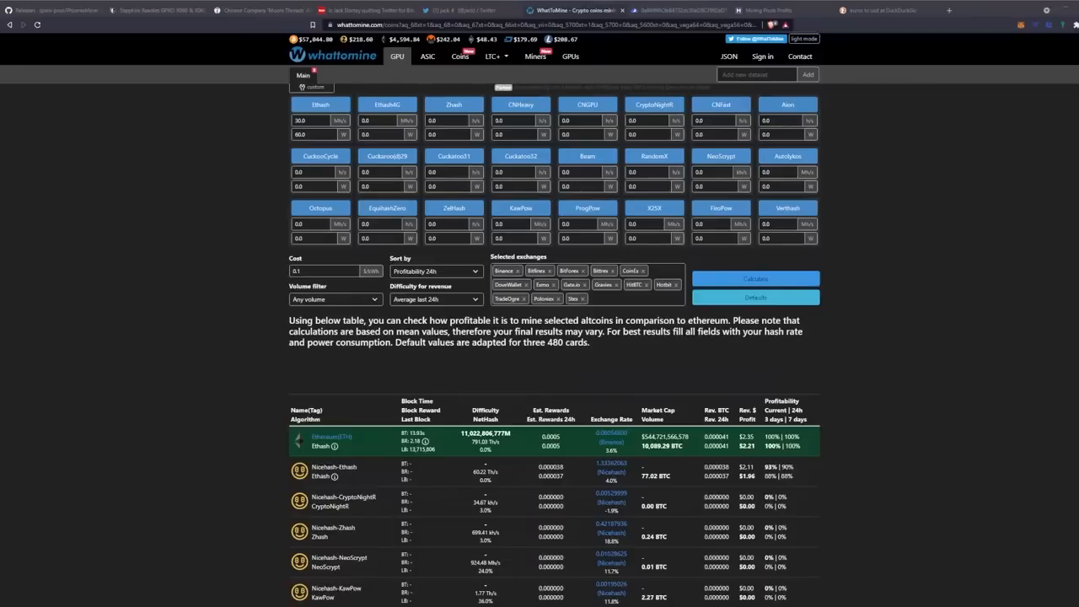
mouse_move(1052, 312)
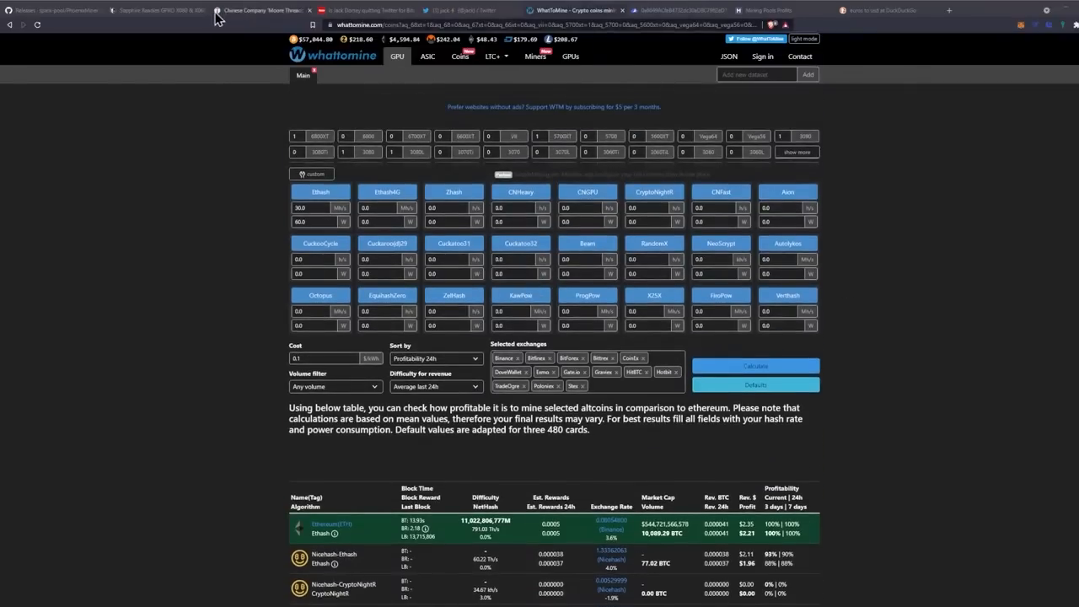
click(155, 10)
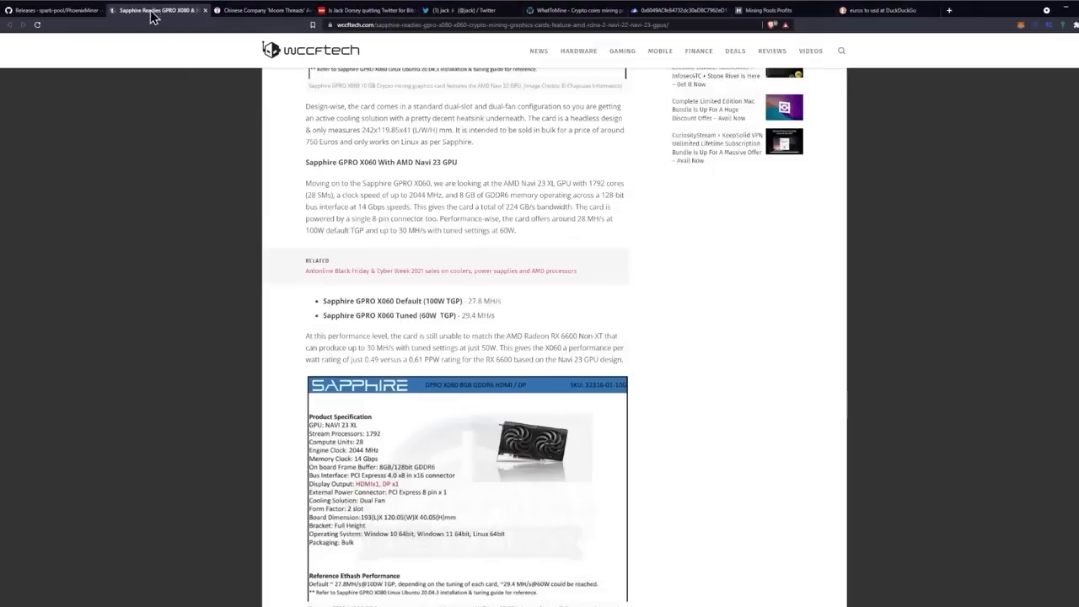
scroll(down, 3)
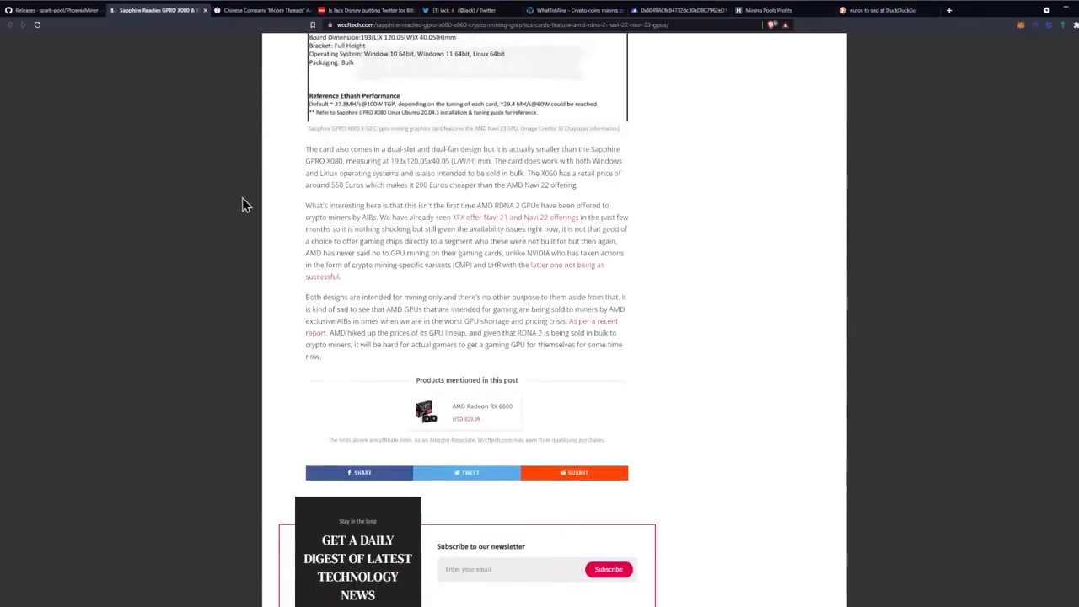